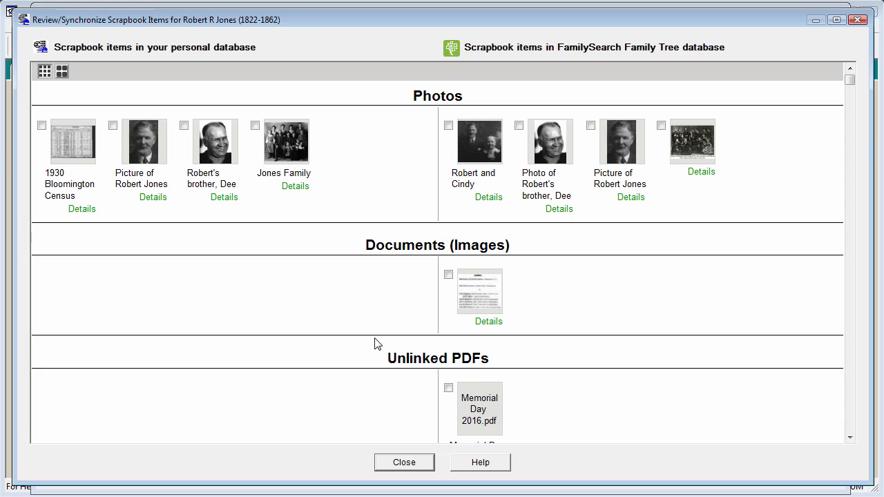
mouse_move(244, 276)
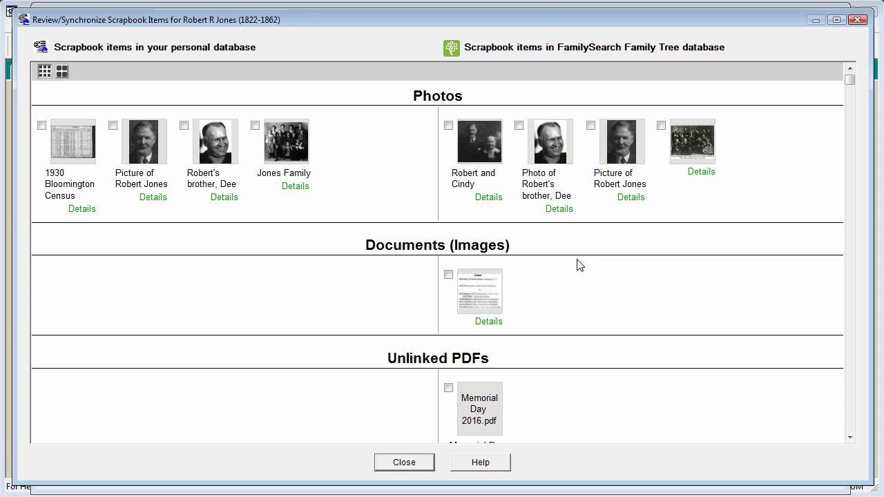
left_click(403, 461)
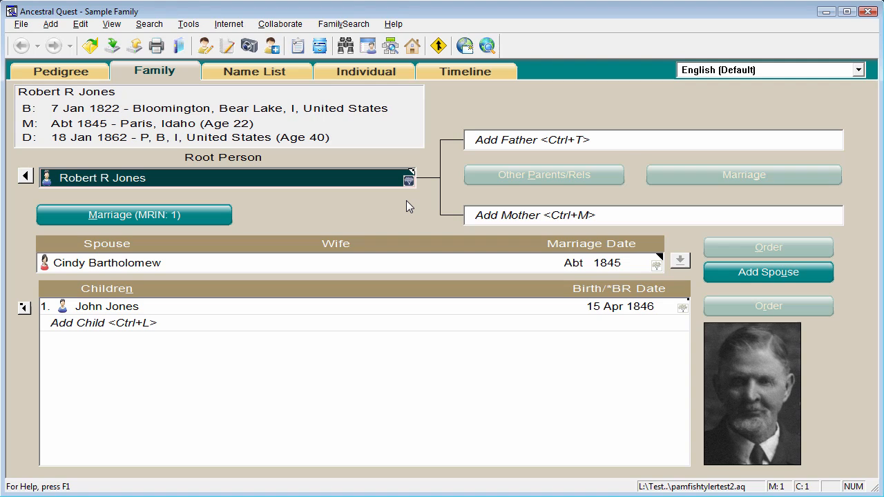
mouse_move(310, 210)
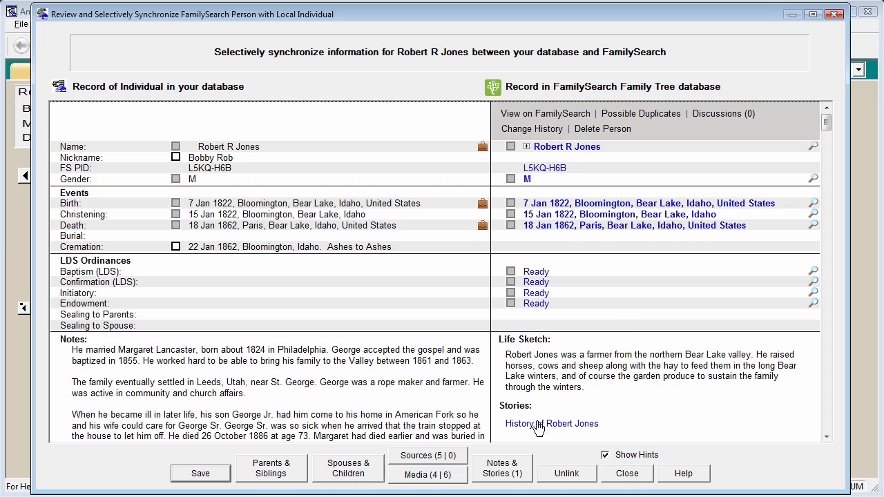
left_click(532, 422)
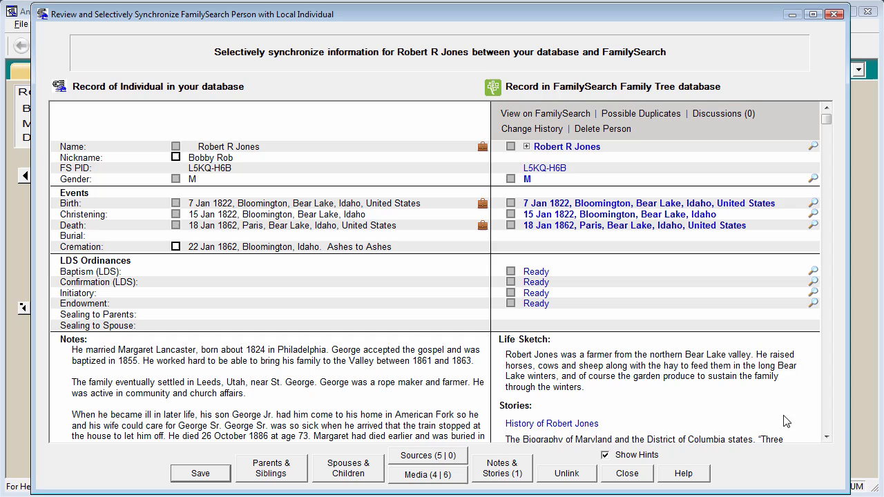
mouse_move(642, 417)
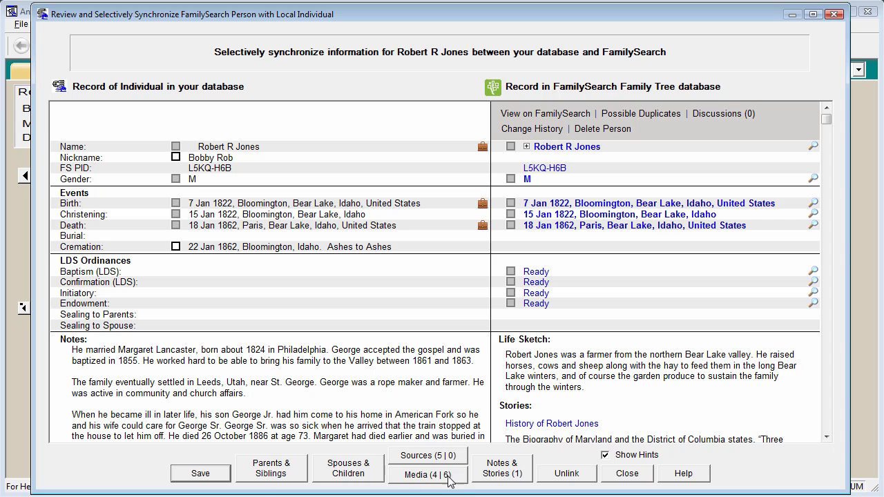
mouse_move(453, 481)
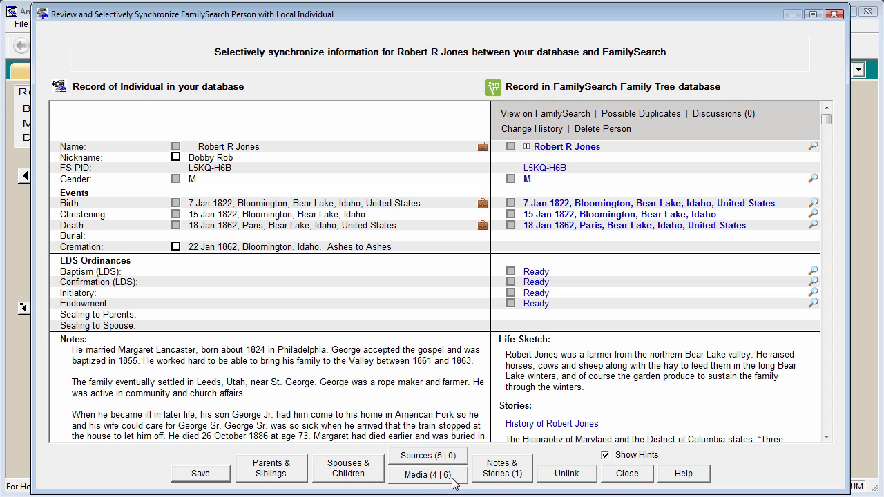
Step: Open the Media (4|6) scrapbook comparison and preview large thumbnails before returning to small icons
left_click(428, 475)
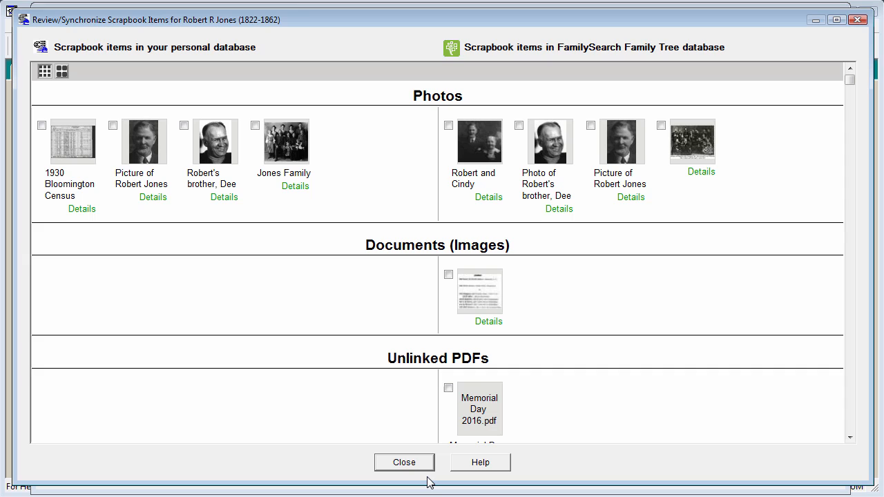
mouse_move(531, 232)
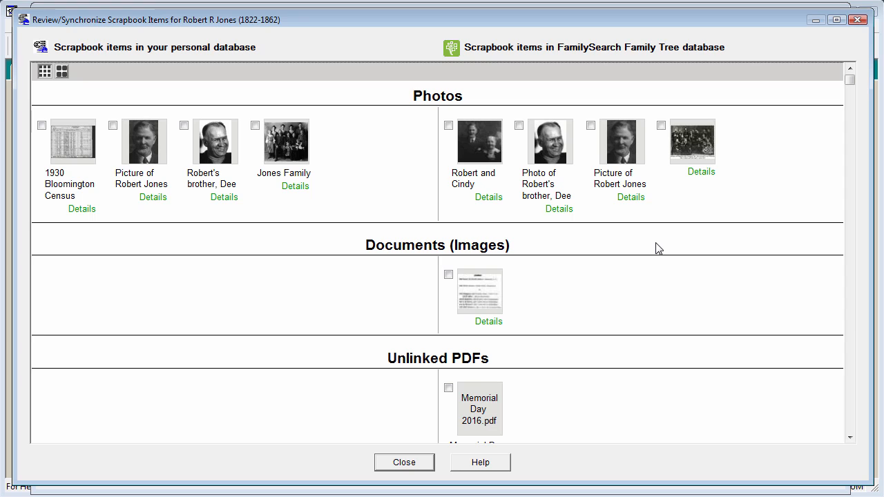
mouse_move(204, 224)
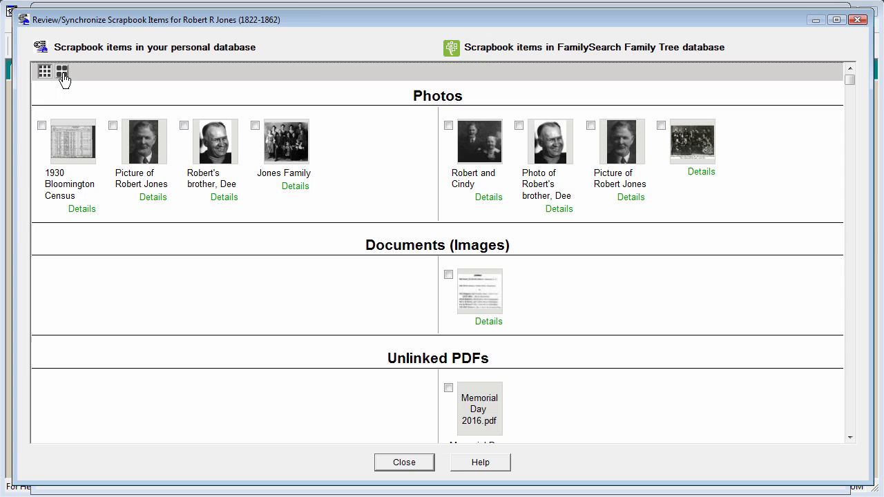
left_click(61, 72)
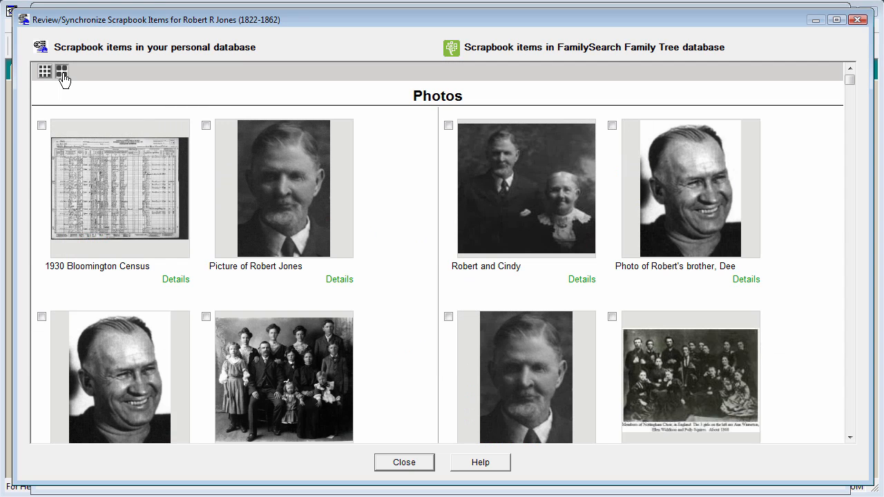
mouse_move(44, 71)
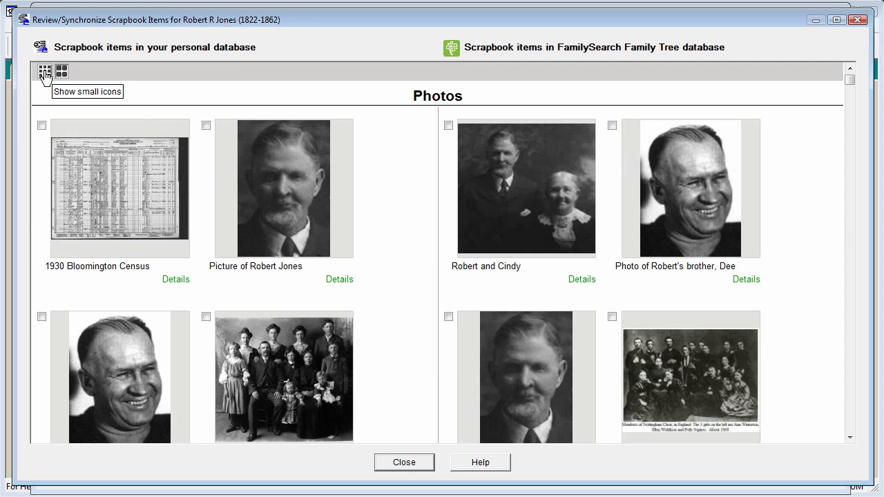
left_click(44, 72)
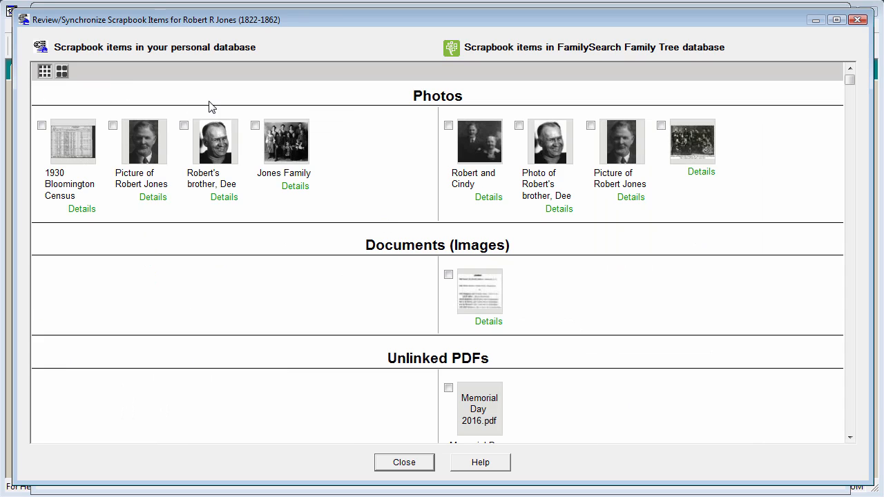
mouse_move(338, 145)
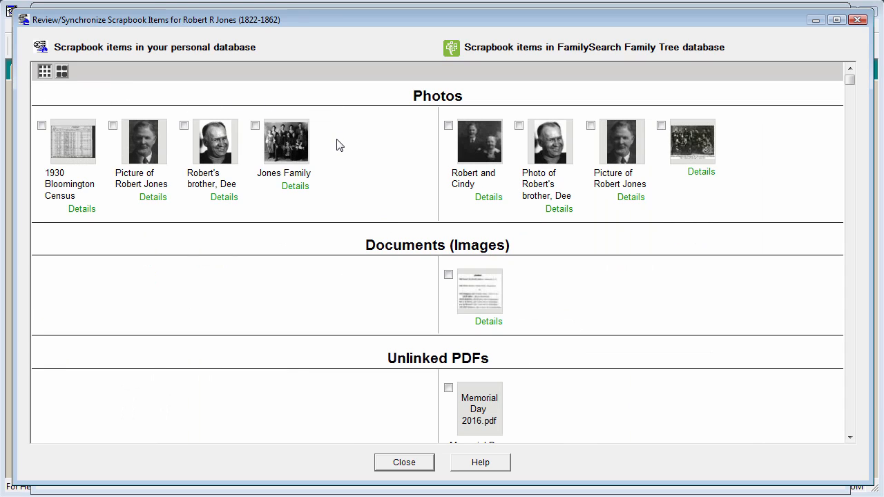
double_click(286, 141)
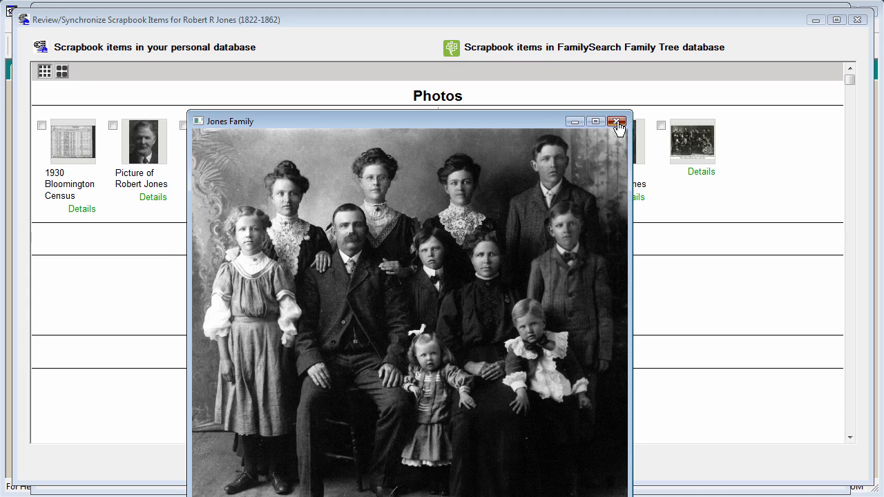
left_click(616, 122)
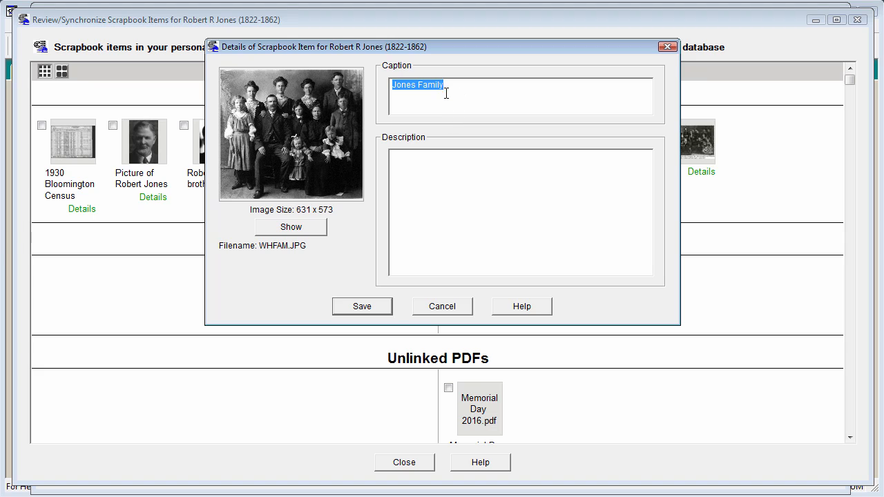
mouse_move(370, 307)
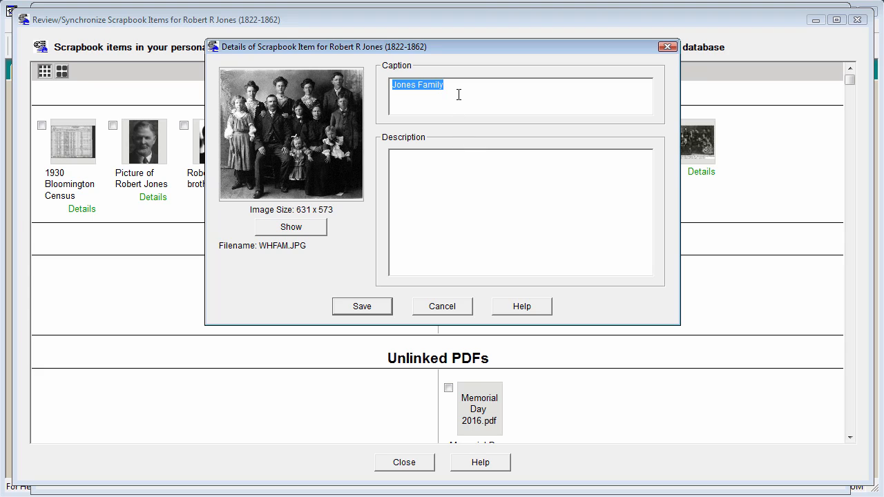
mouse_move(458, 182)
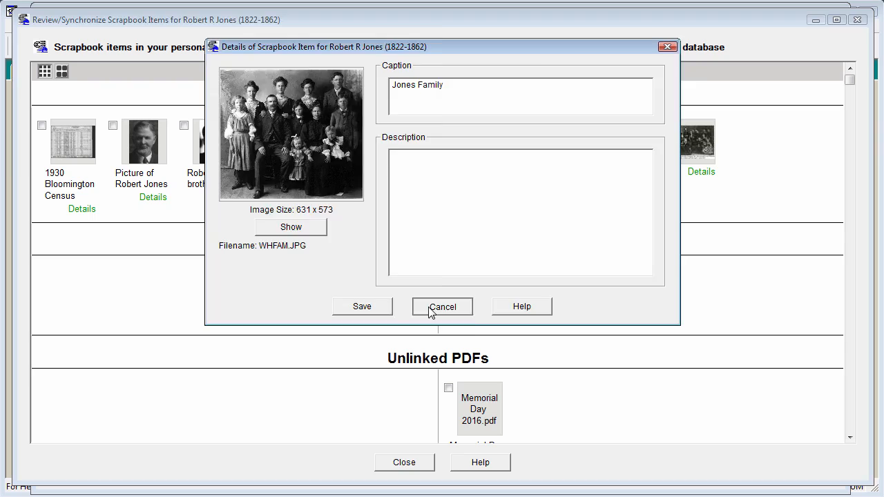
left_click(442, 306)
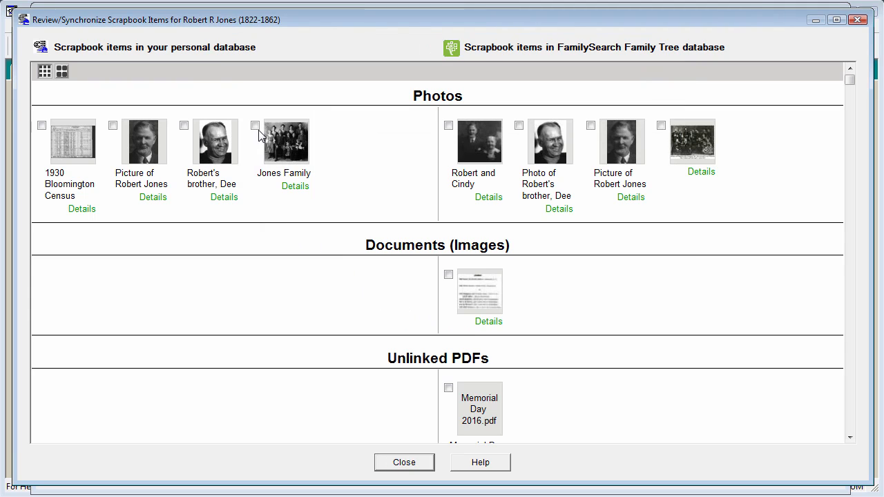
mouse_move(185, 130)
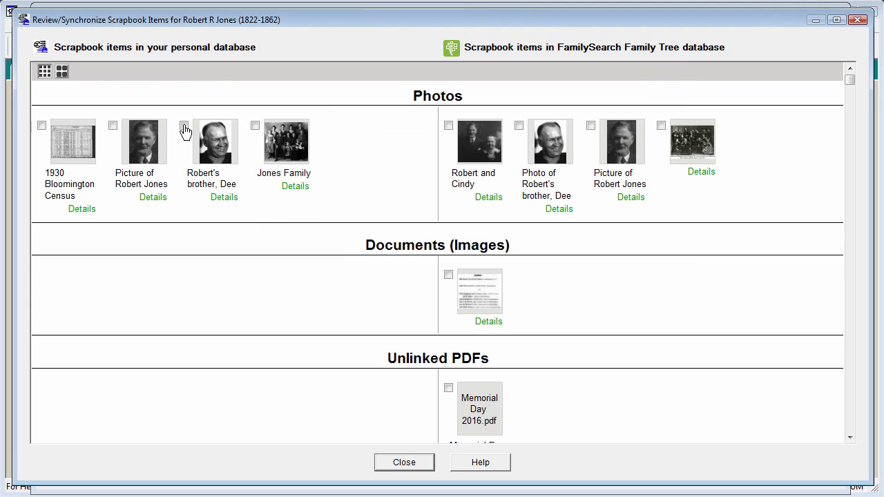
mouse_move(256, 130)
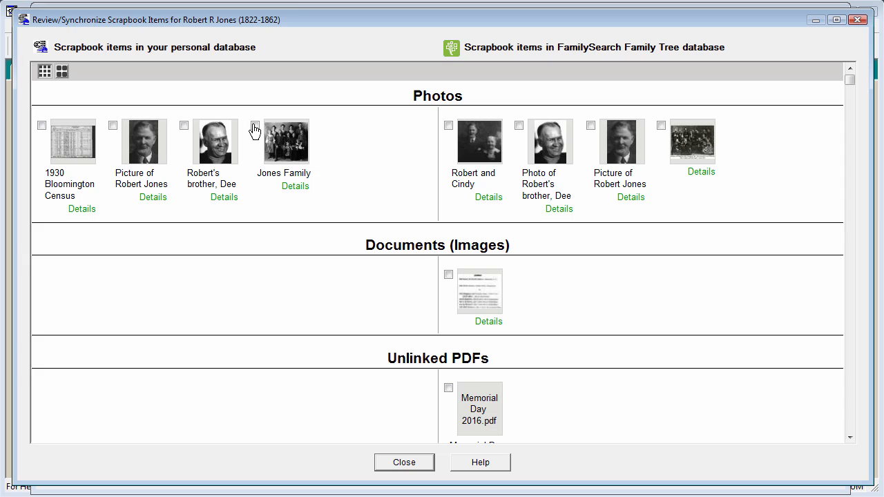
mouse_move(406, 168)
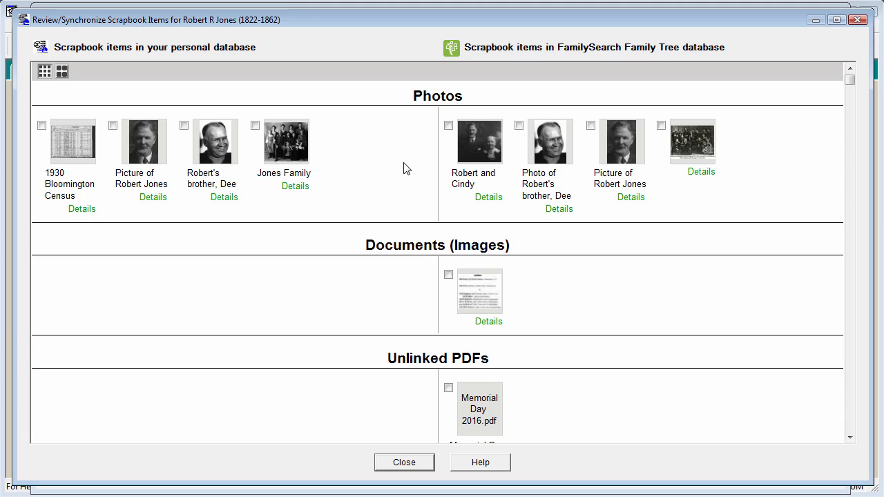
mouse_move(378, 160)
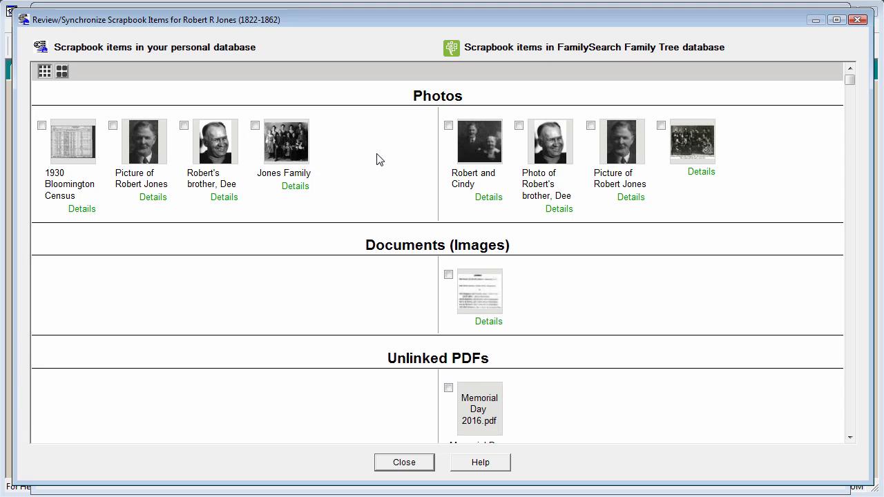
mouse_move(360, 152)
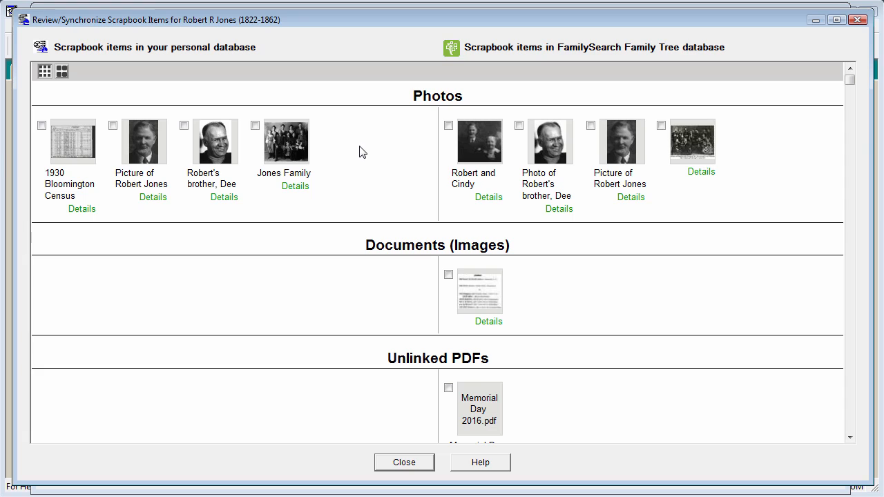
mouse_move(376, 171)
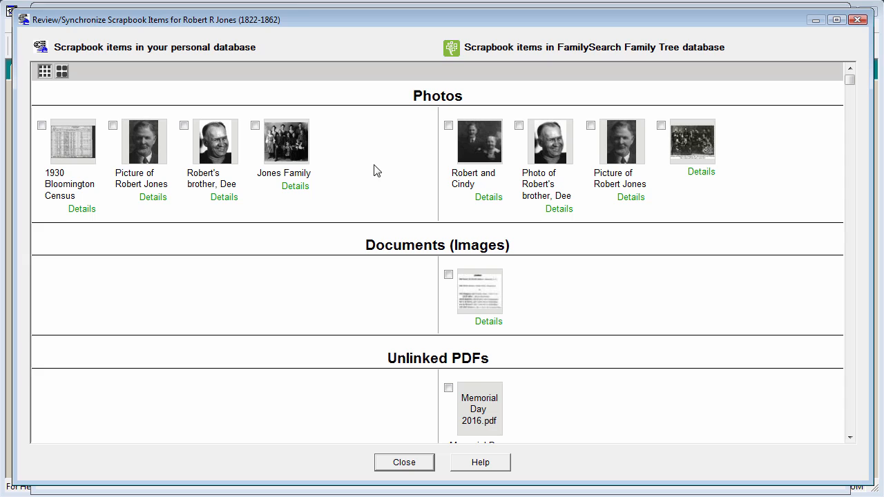
mouse_move(593, 188)
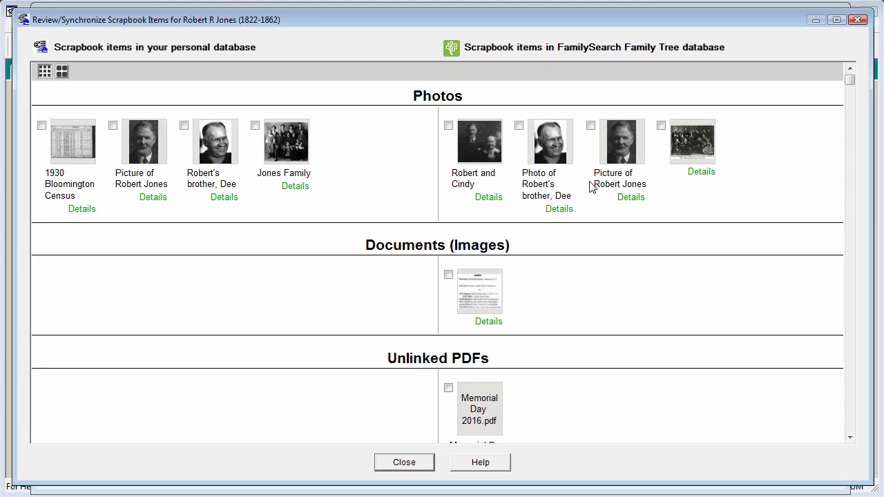
mouse_move(411, 195)
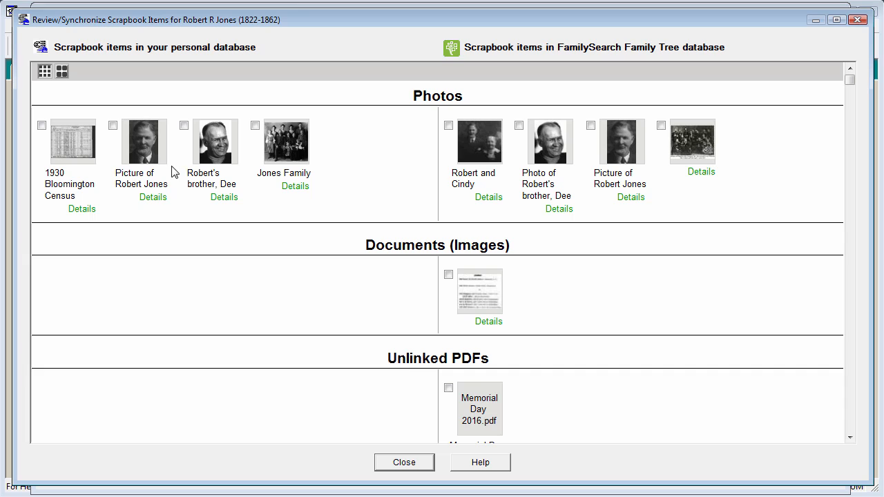
mouse_move(148, 154)
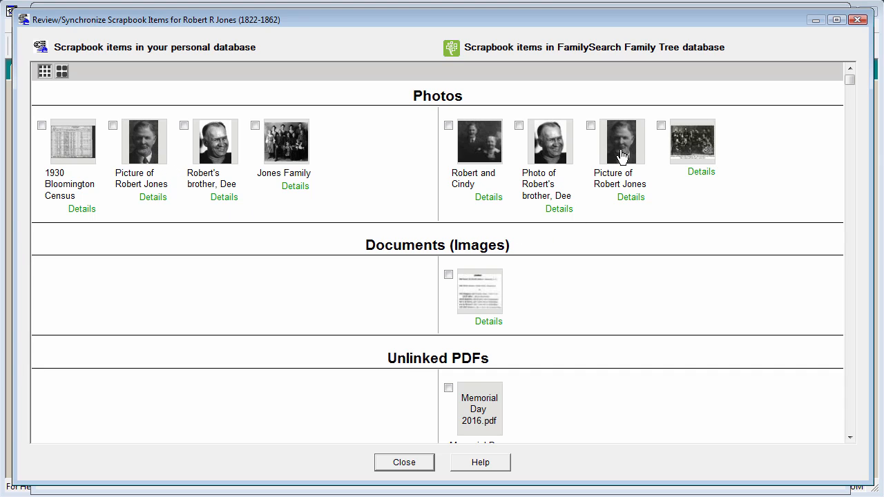
mouse_move(150, 146)
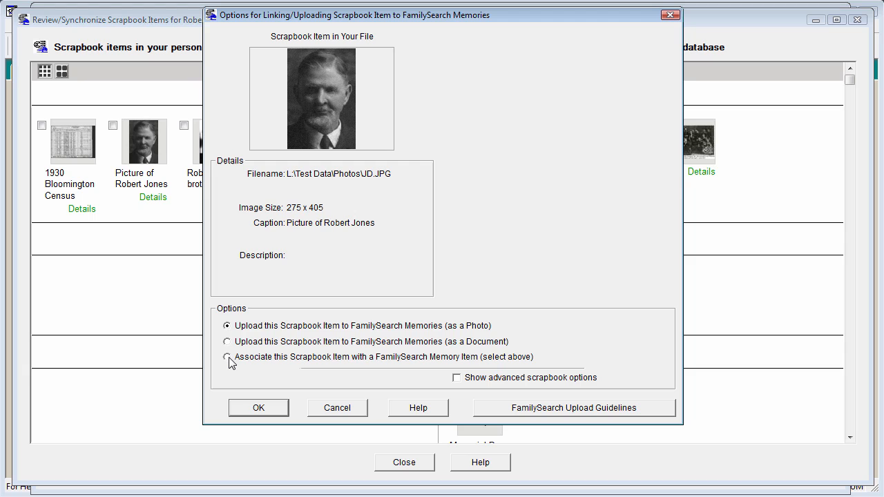
left_click(226, 357)
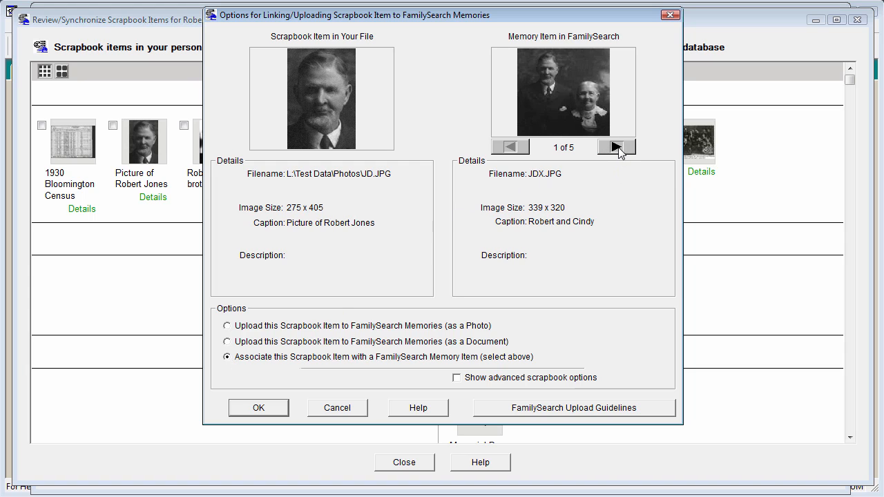
left_click(616, 146)
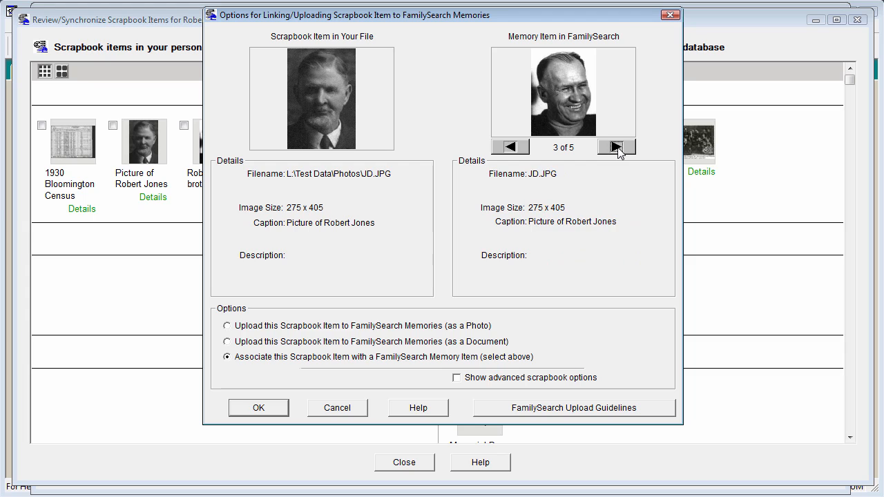
left_click(614, 146)
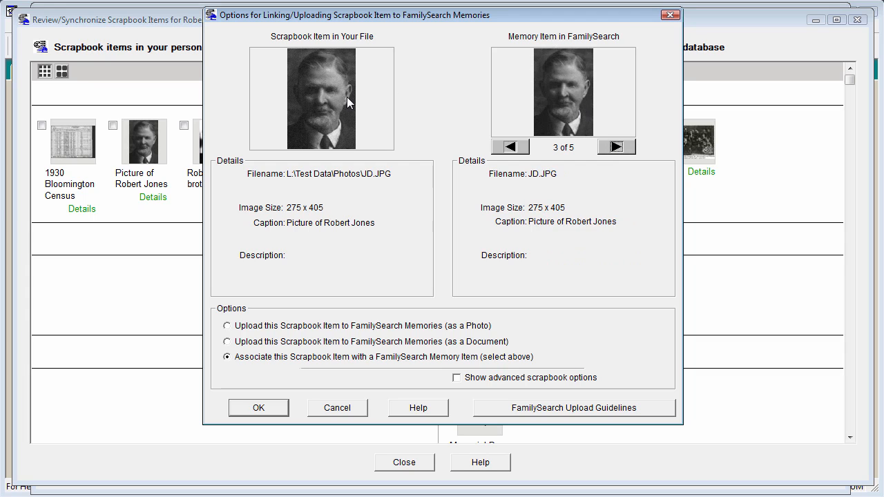
mouse_move(353, 213)
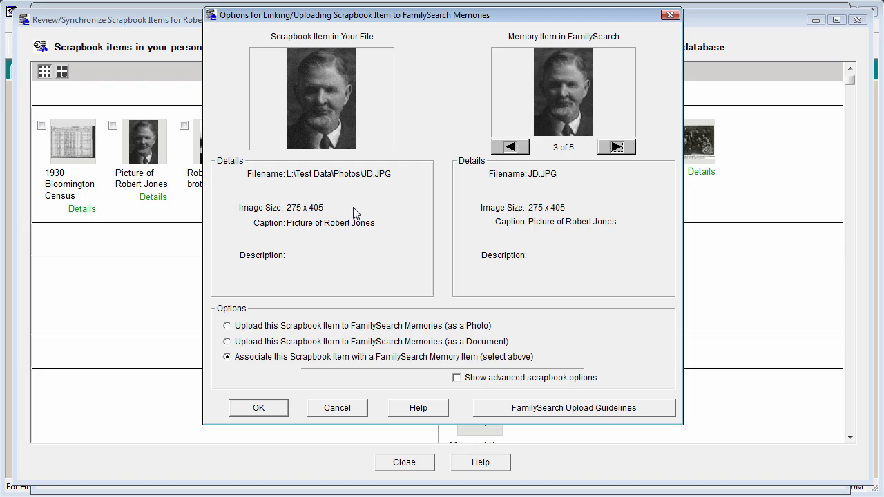
mouse_move(276, 385)
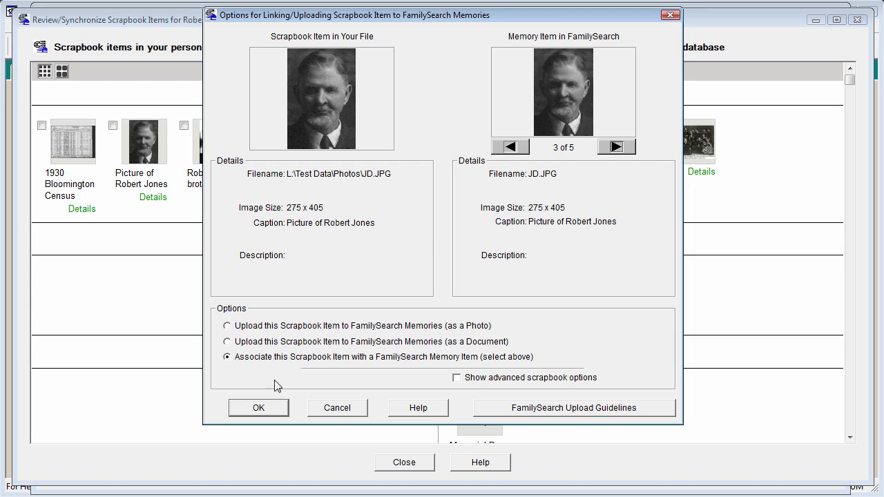
left_click(259, 407)
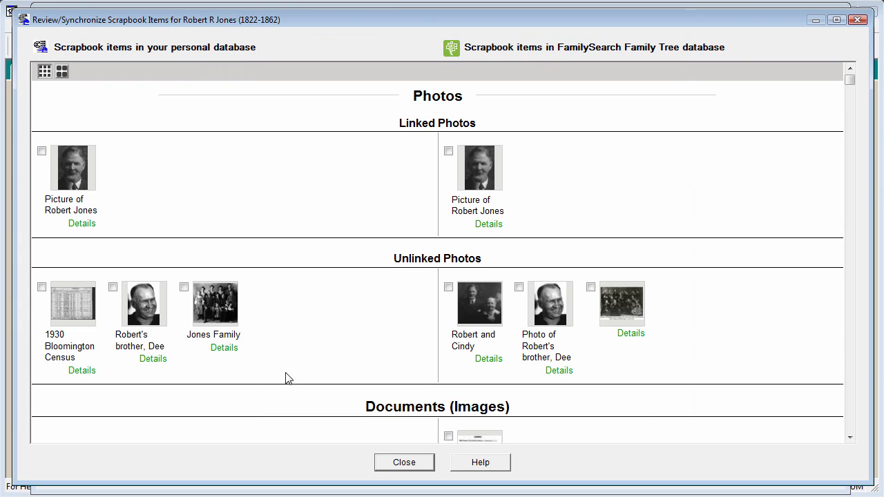
mouse_move(338, 332)
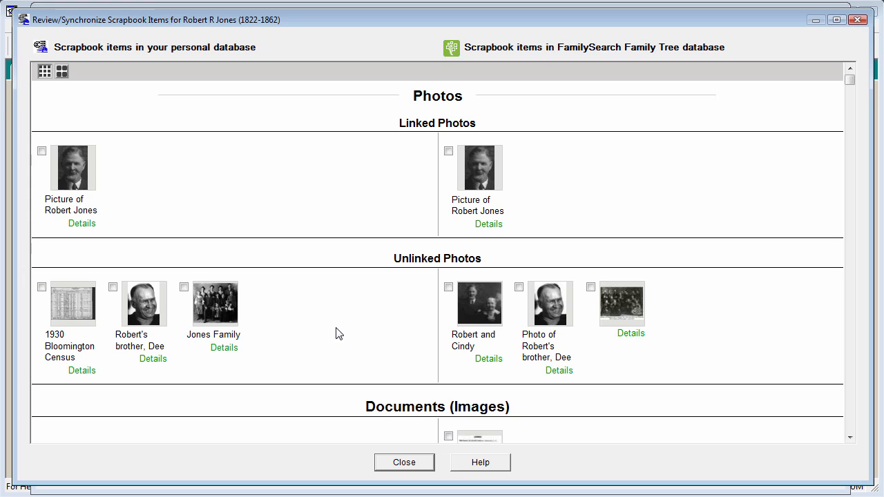
mouse_move(403, 131)
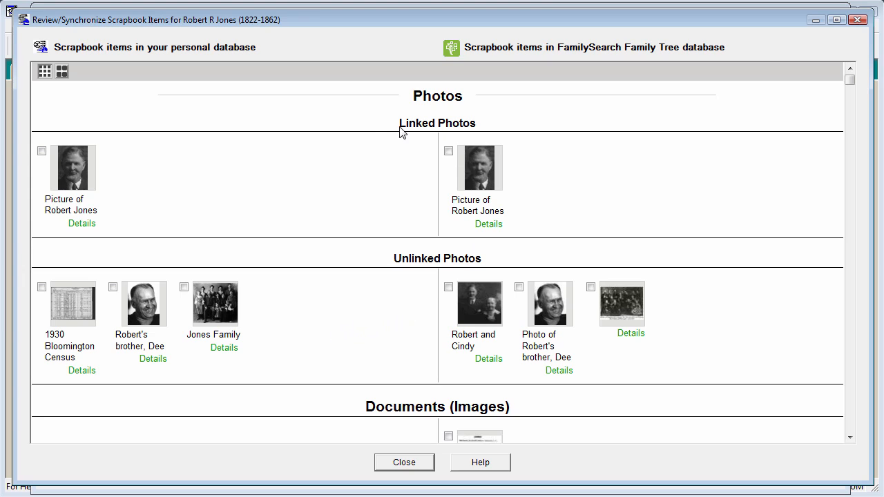
mouse_move(413, 171)
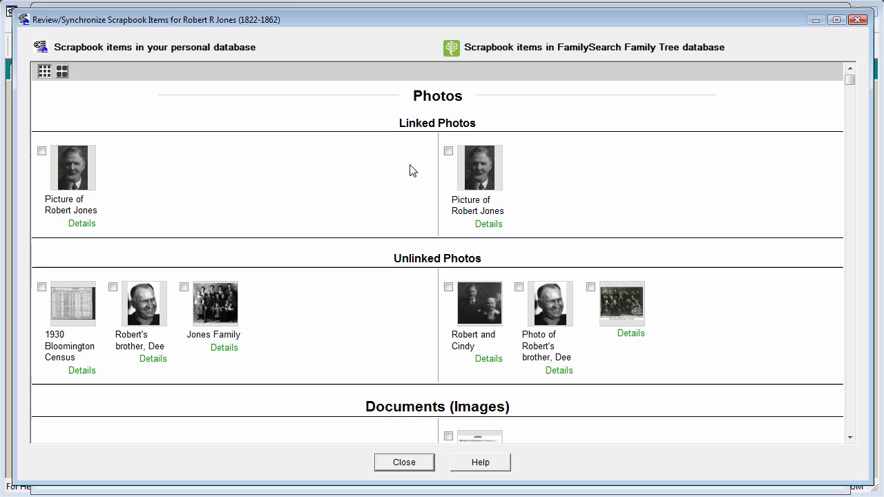
mouse_move(378, 321)
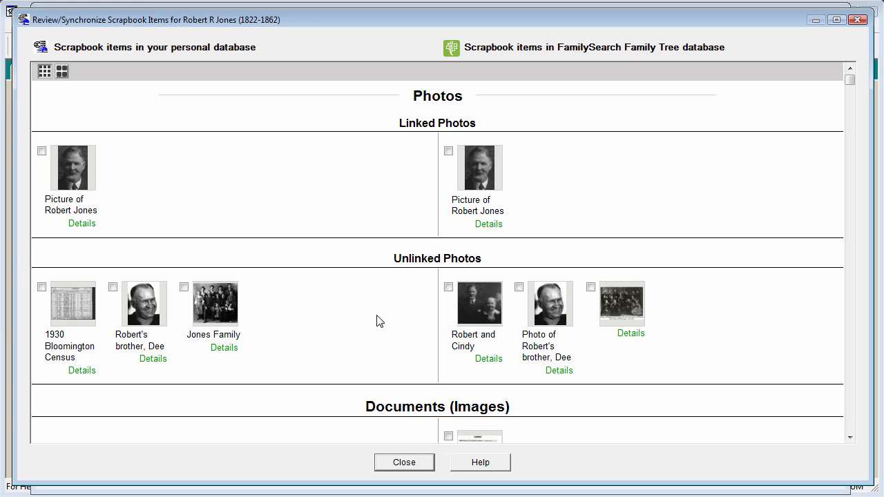
mouse_move(196, 354)
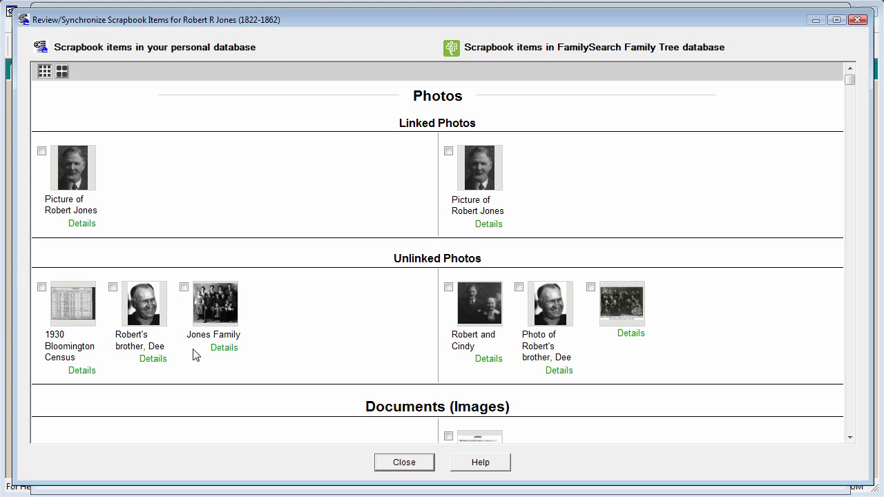
mouse_move(351, 326)
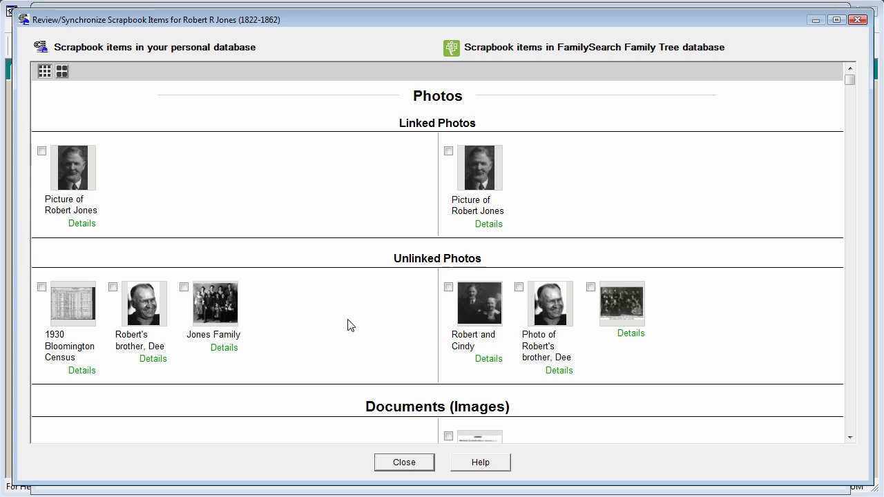
Step: Associate Robert's brother, Dee with FamilySearch memory 2 of 4, Photo of Robert's brother, Dee
left_click(113, 286)
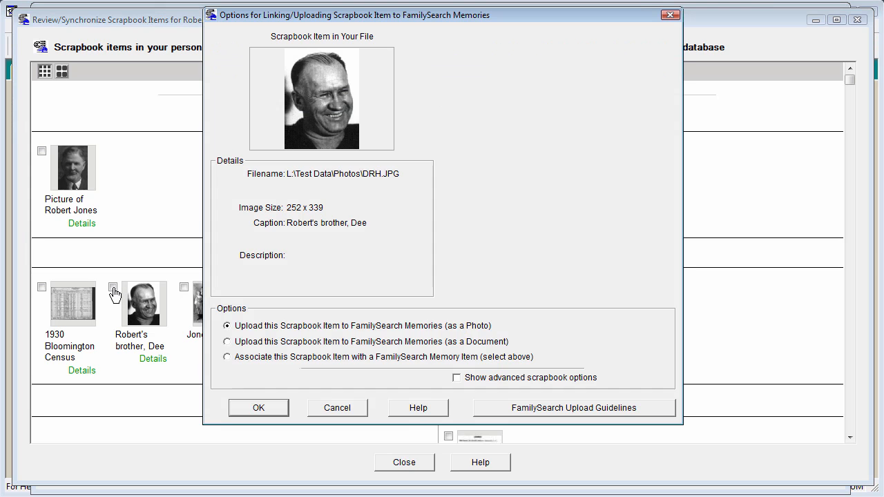
left_click(227, 357)
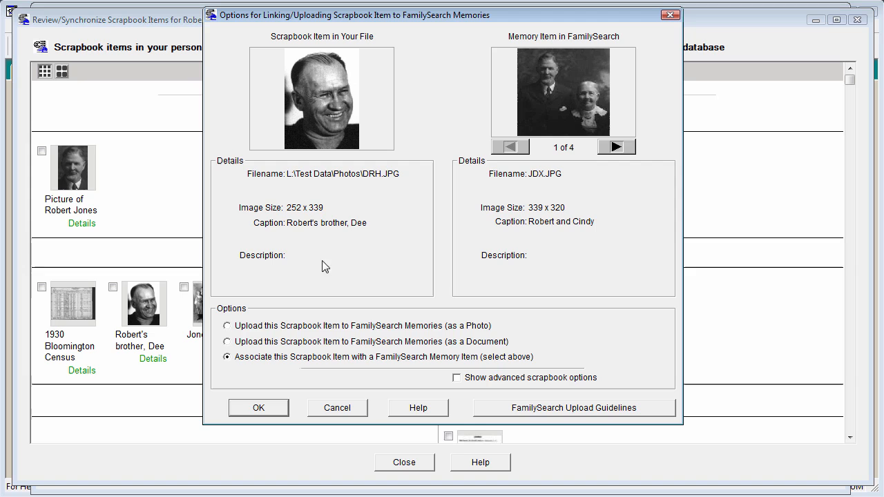
left_click(616, 146)
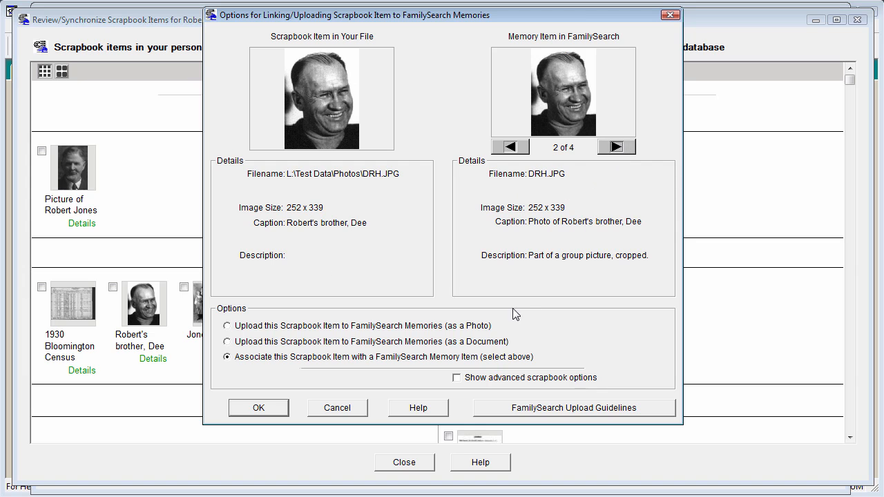
left_click(259, 407)
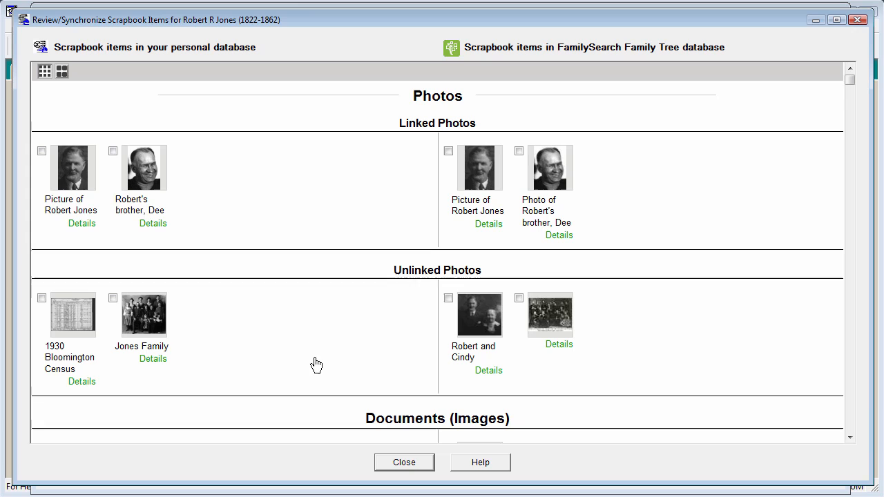
mouse_move(617, 334)
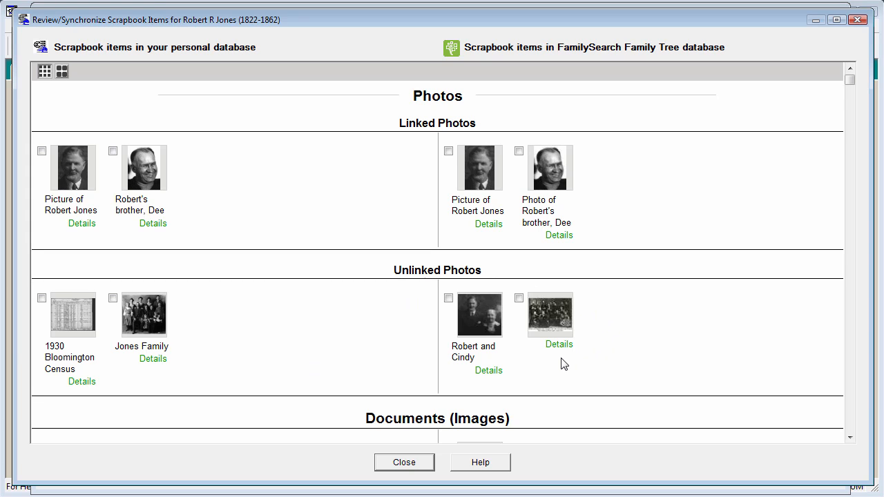
mouse_move(489, 331)
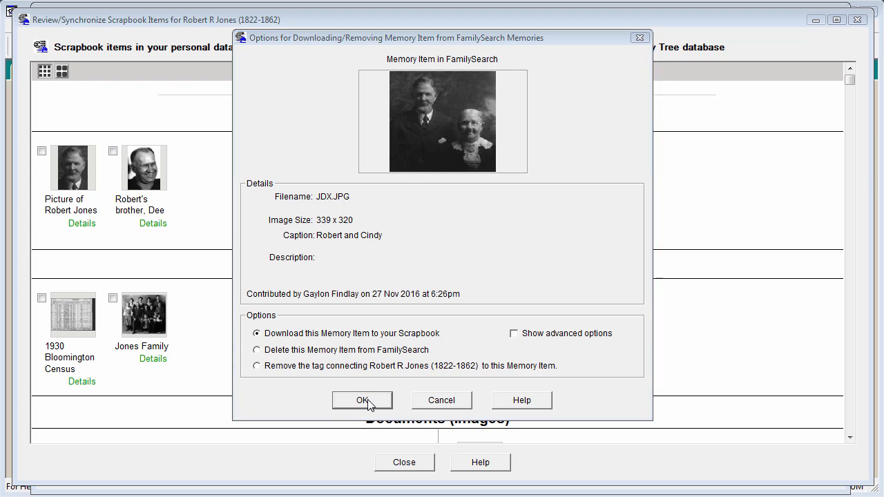
Step: Download the Robert and Cindy memory and save it into the local Photos folder
left_click(362, 401)
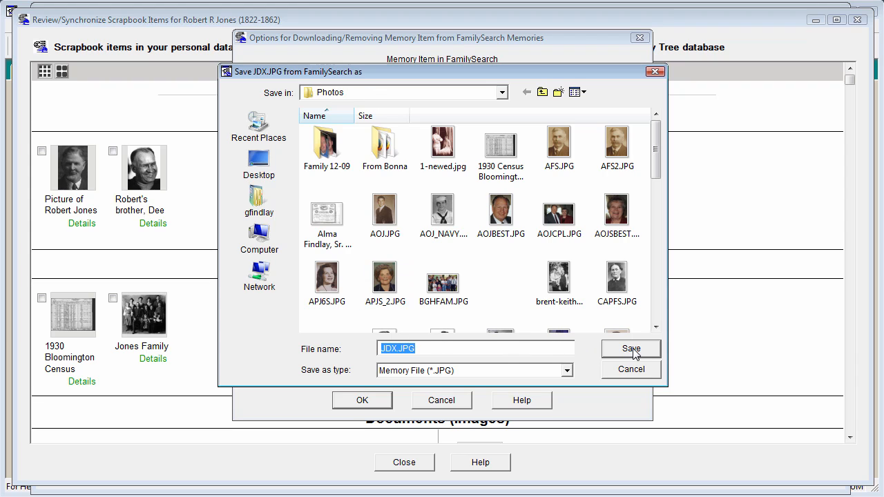
left_click(630, 348)
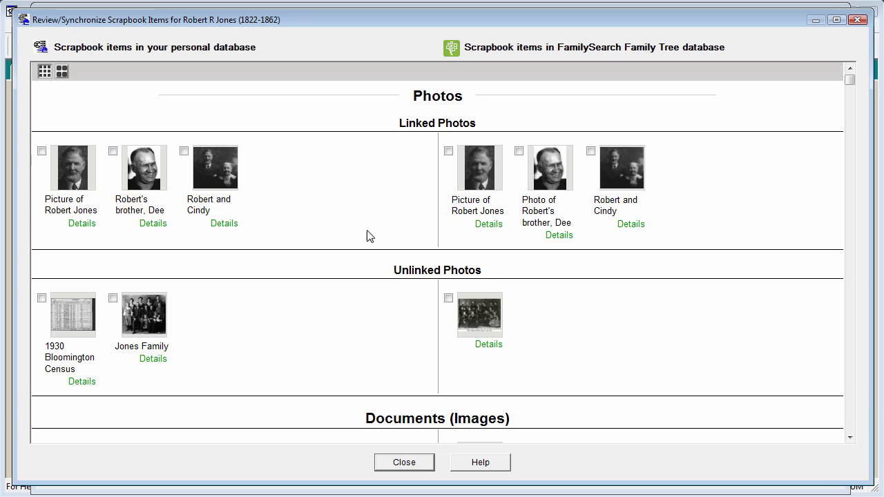
mouse_move(679, 188)
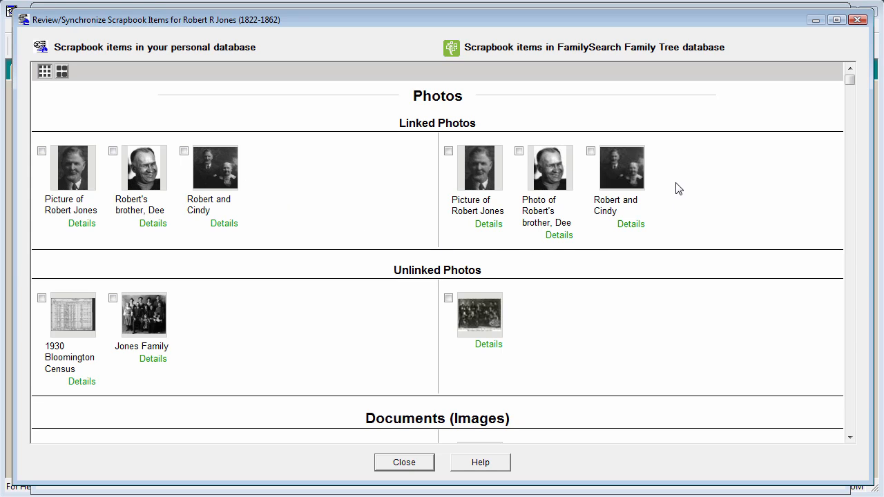
mouse_move(397, 229)
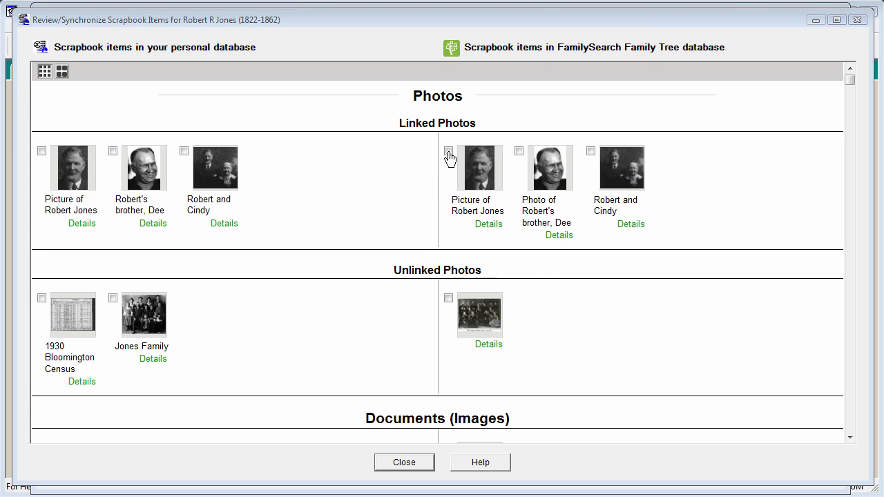
left_click(447, 151)
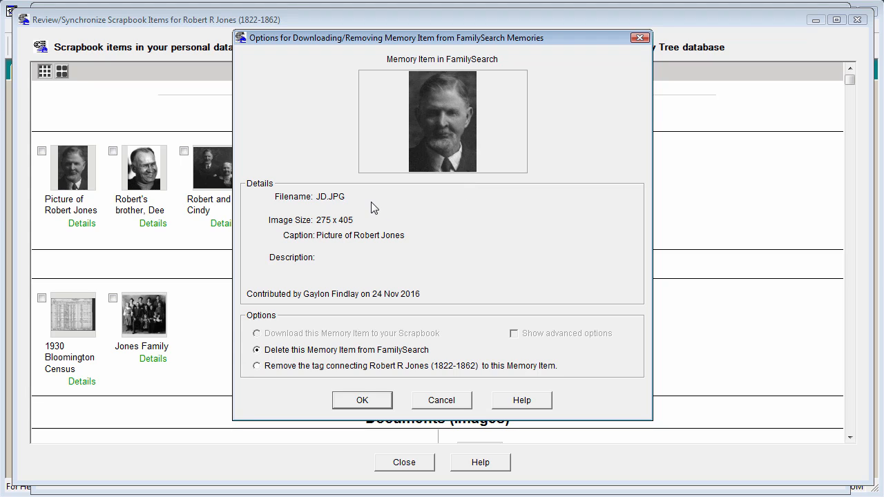
mouse_move(442, 200)
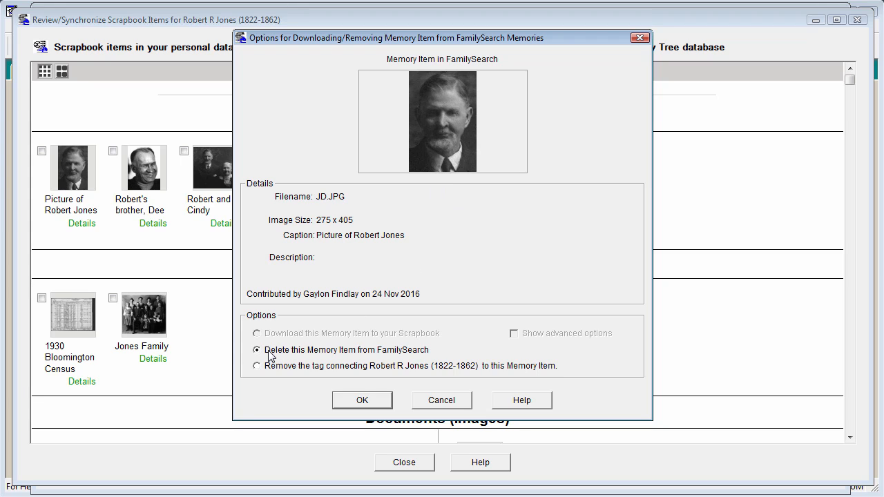
mouse_move(360, 356)
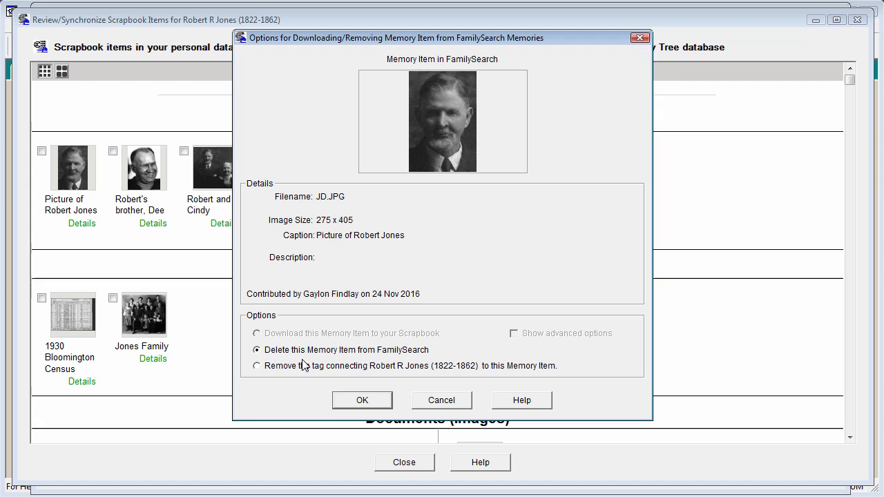
left_click(362, 400)
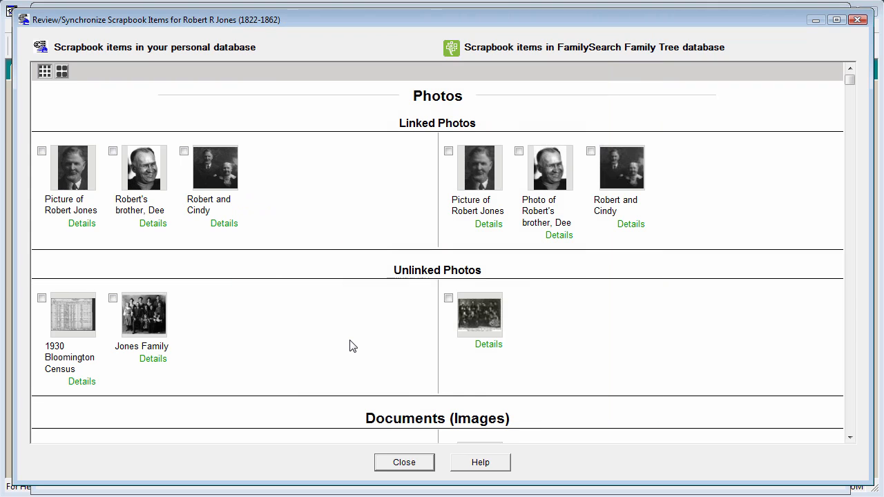
mouse_move(127, 367)
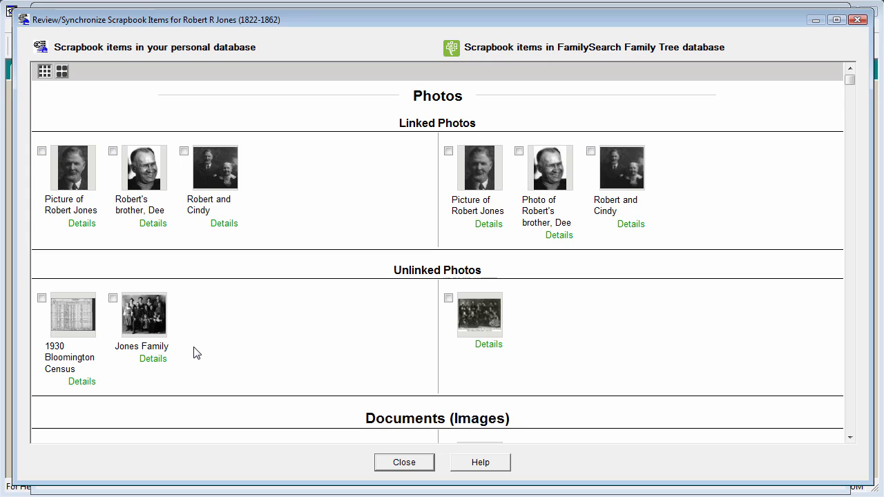
mouse_move(166, 353)
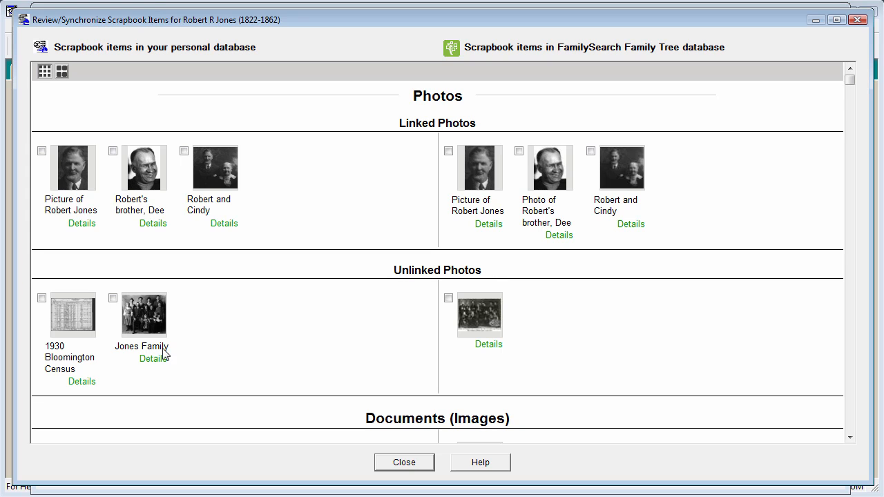
Step: From the Jones Family photo's details, upload it to FamilySearch Memories as a Photo
left_click(152, 357)
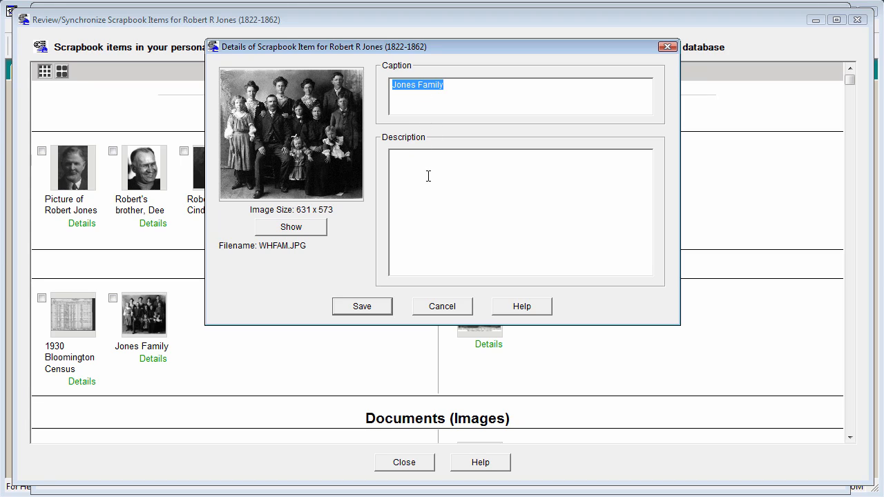
mouse_move(506, 241)
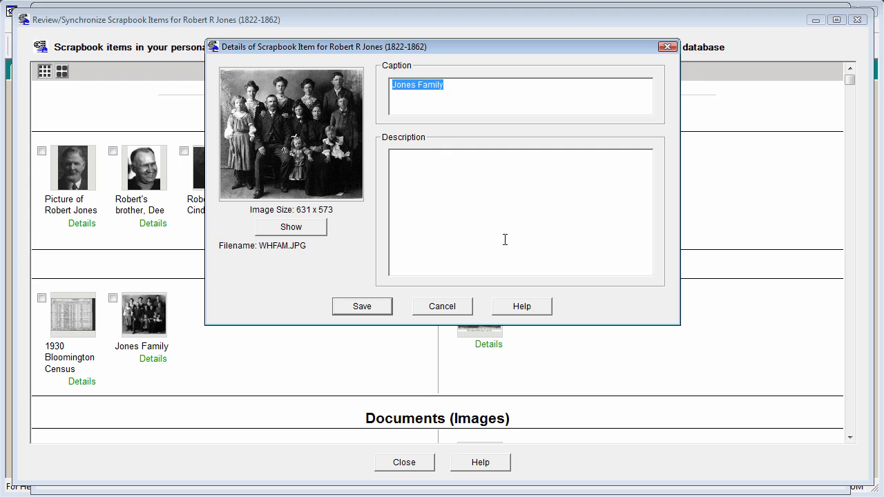
mouse_move(428, 199)
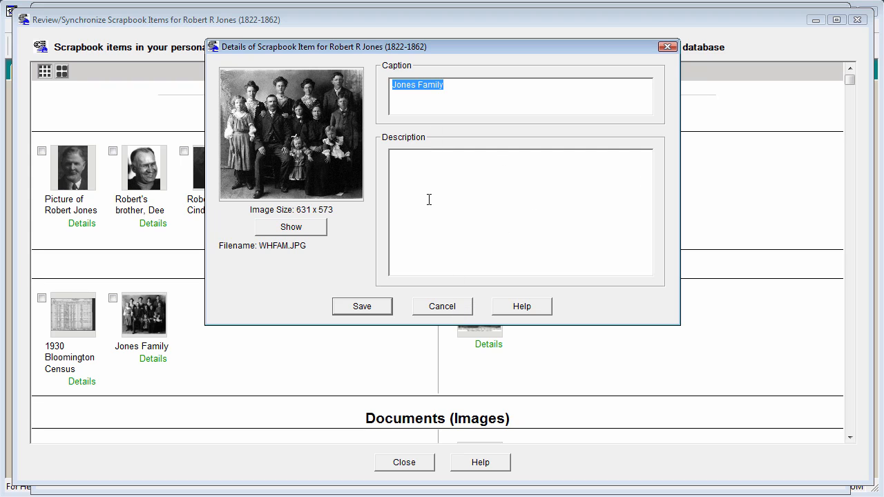
left_click(442, 307)
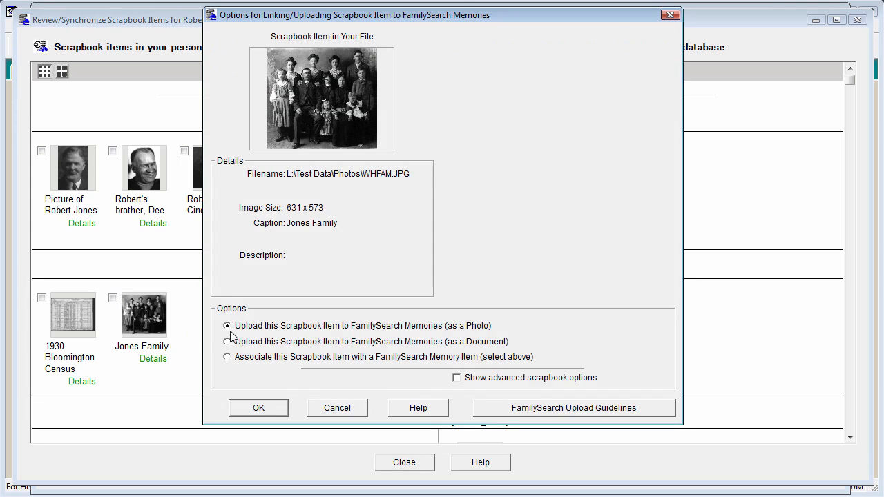
mouse_move(368, 332)
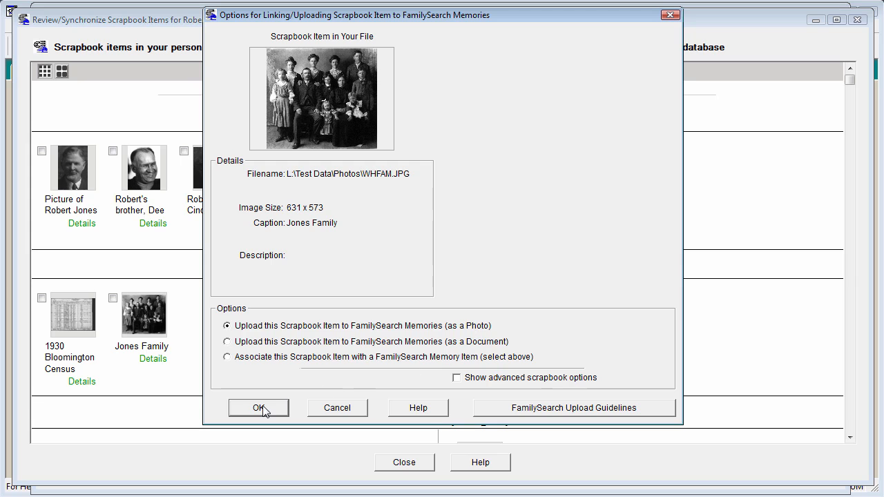
left_click(258, 407)
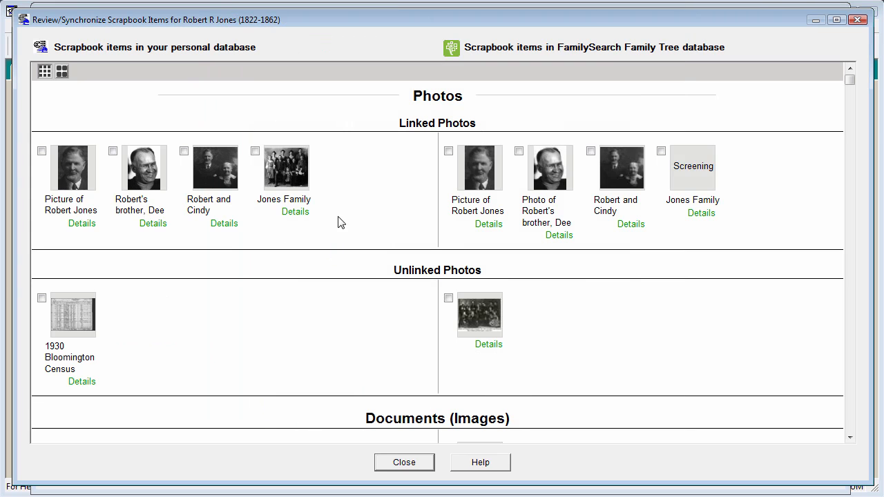
mouse_move(679, 246)
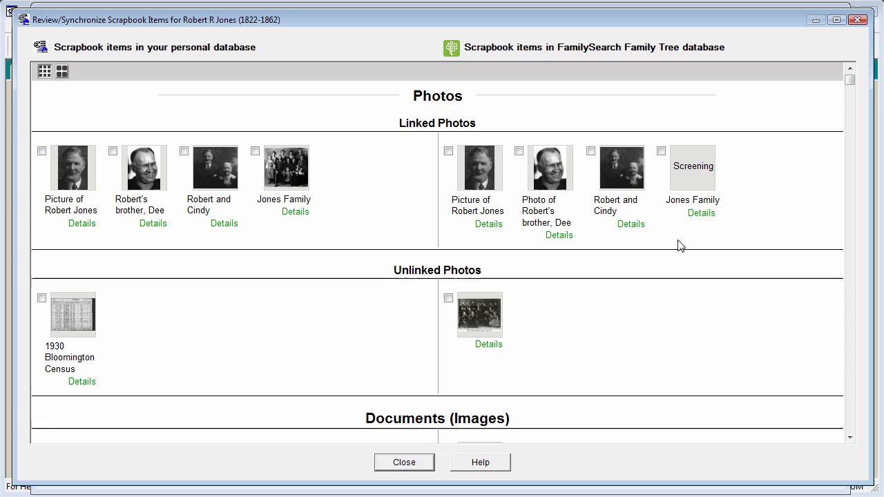
mouse_move(680, 259)
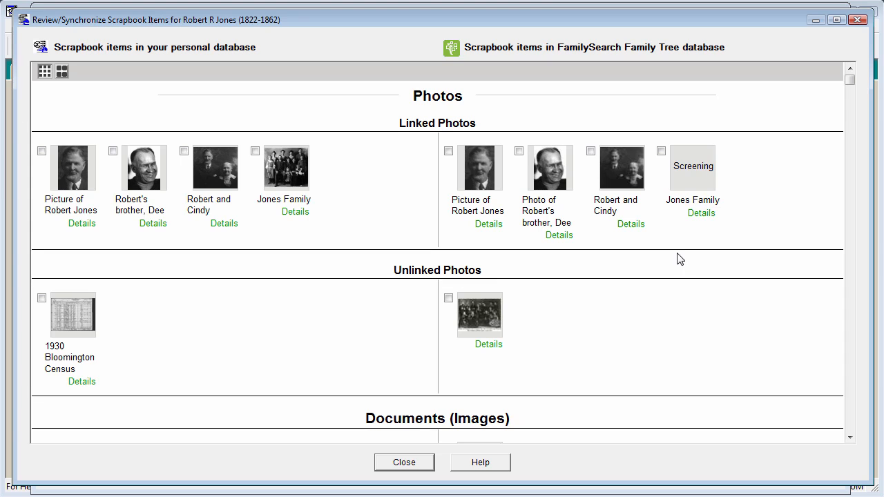
mouse_move(693, 191)
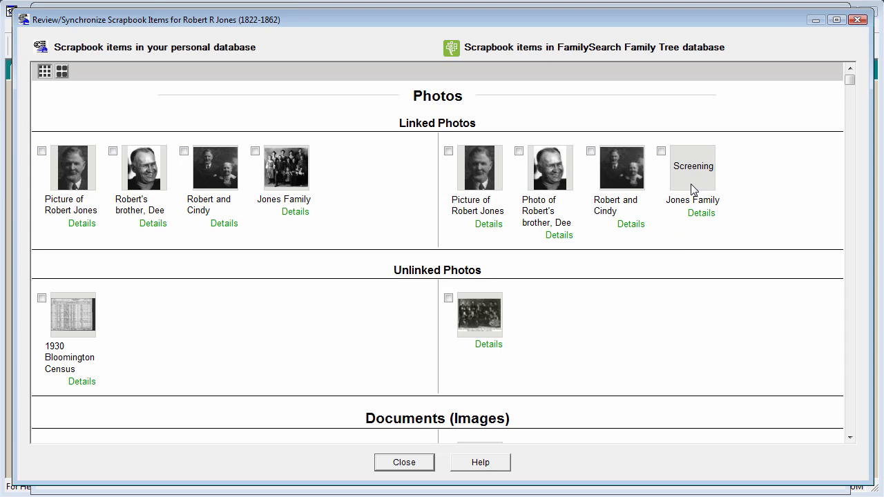
mouse_move(702, 186)
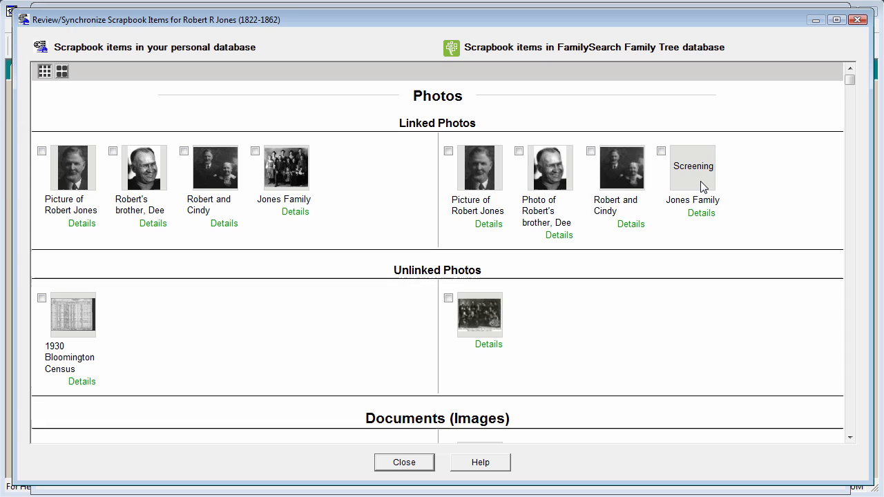
mouse_move(688, 155)
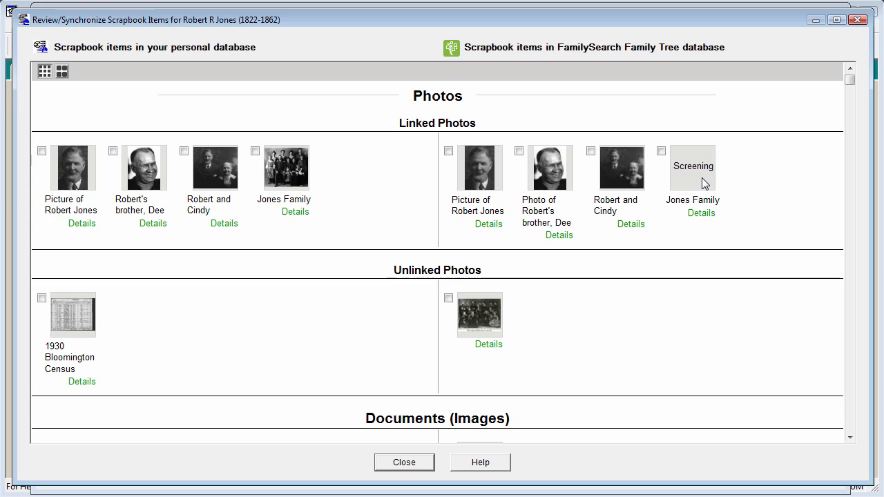
mouse_move(693, 194)
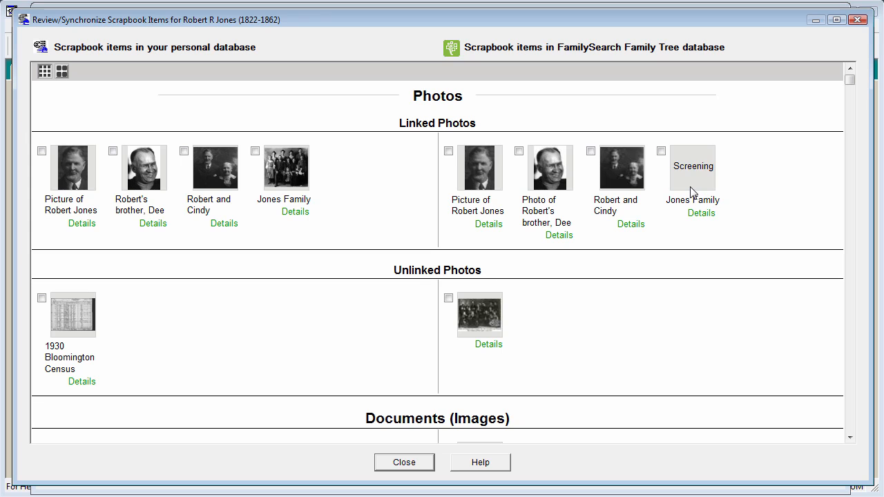
mouse_move(703, 210)
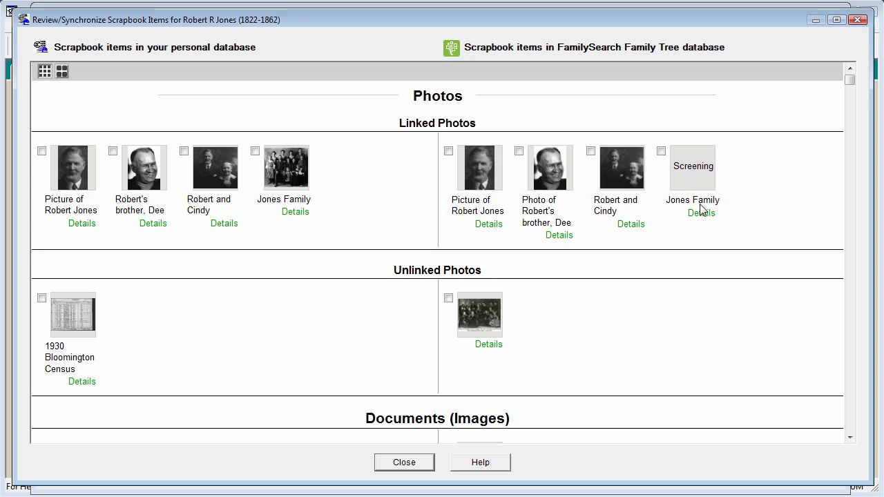
Step: Show details of the still-screening Jones Family copy in the FamilySearch column
left_click(702, 212)
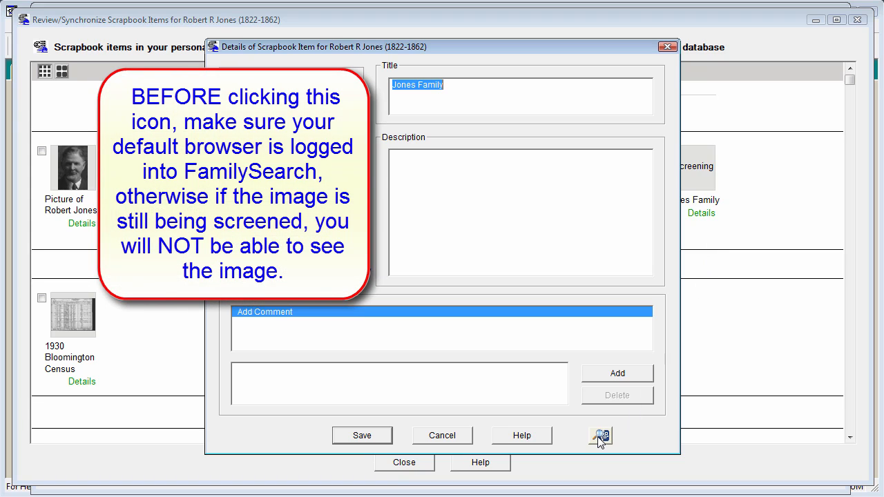
Step: View the Jones Family photo on the FamilySearch website, then return to the scrapbook comparison
left_click(599, 436)
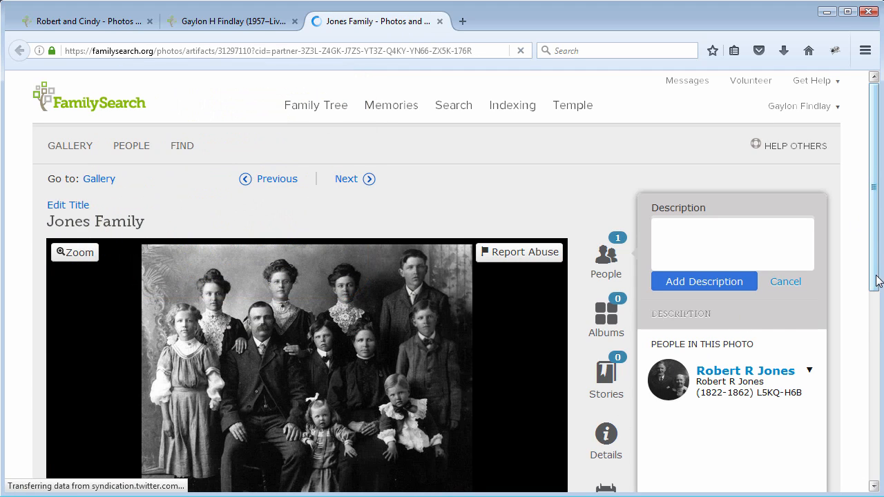
scroll("down", 3)
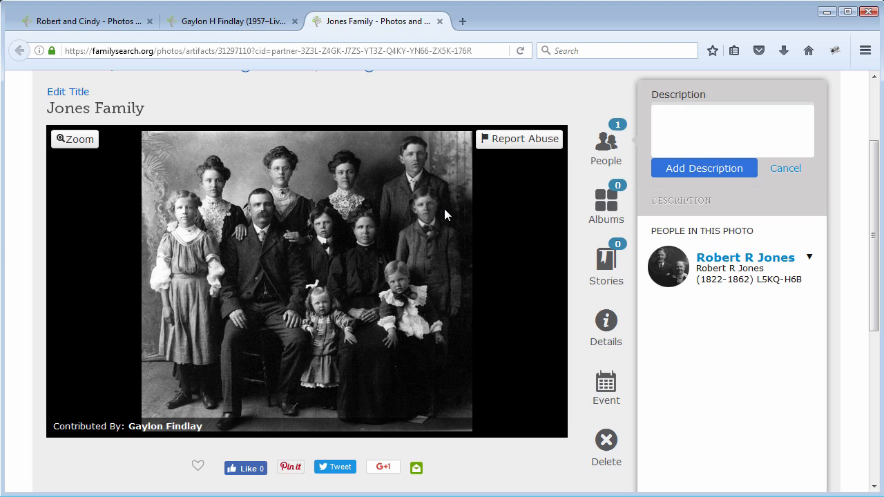
left_click(420, 166)
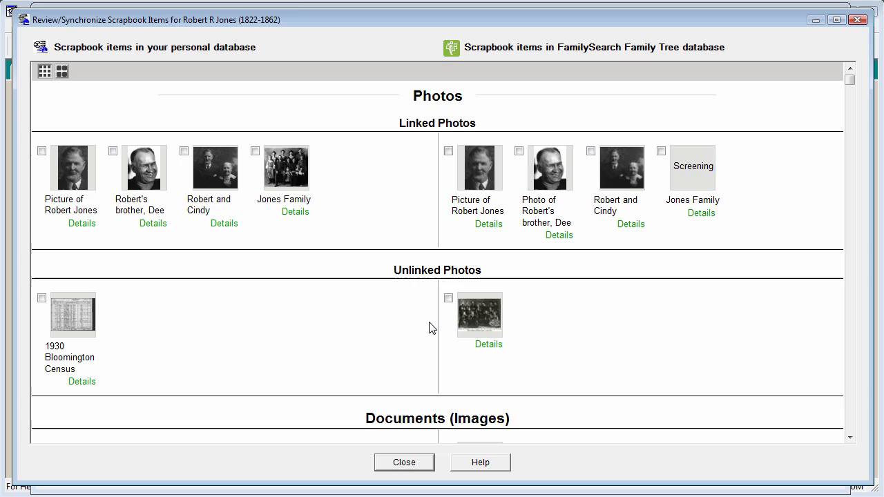
mouse_move(425, 437)
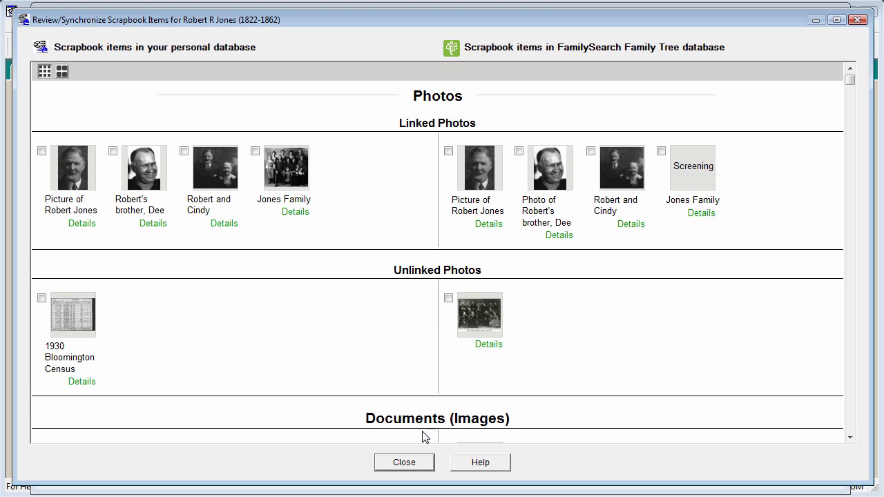
mouse_move(81, 381)
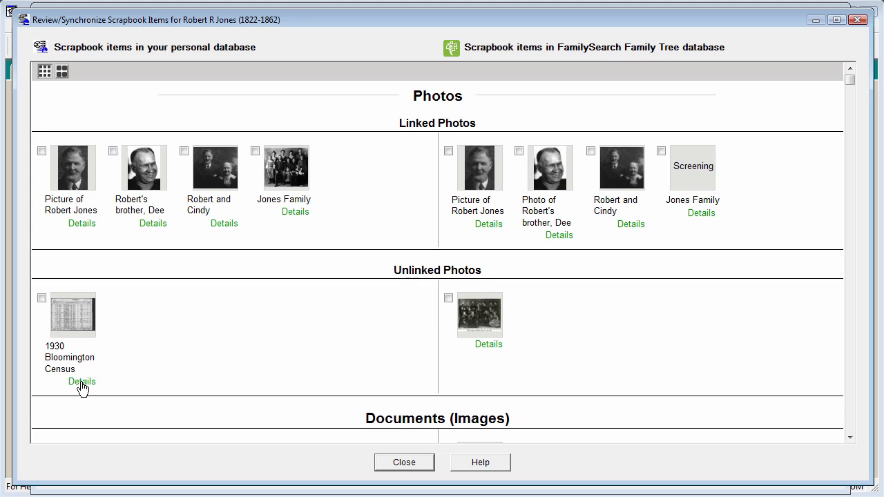
Step: From the 1930 Bloomington Census details, upload it to FamilySearch Memories as a Document
left_click(81, 381)
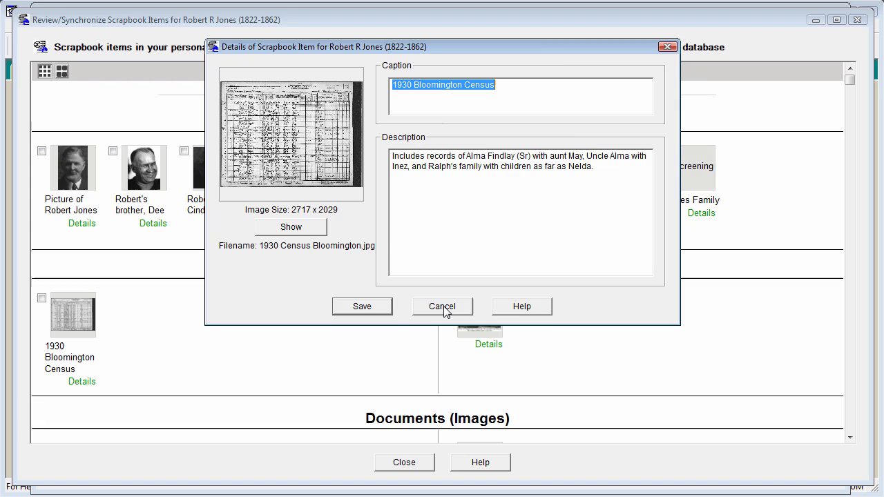
left_click(442, 306)
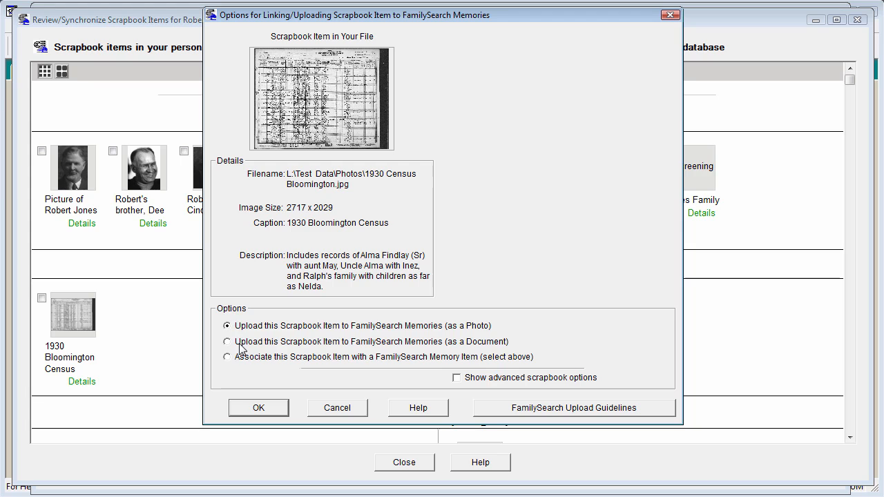
left_click(226, 341)
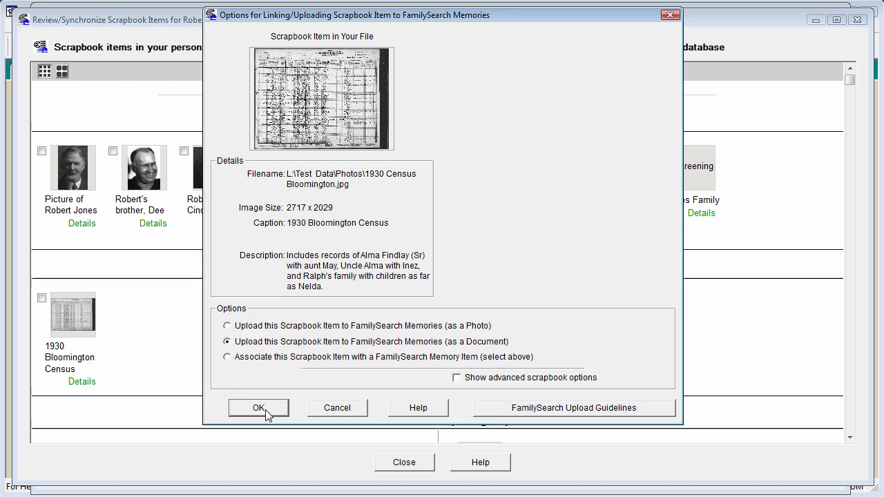
left_click(258, 408)
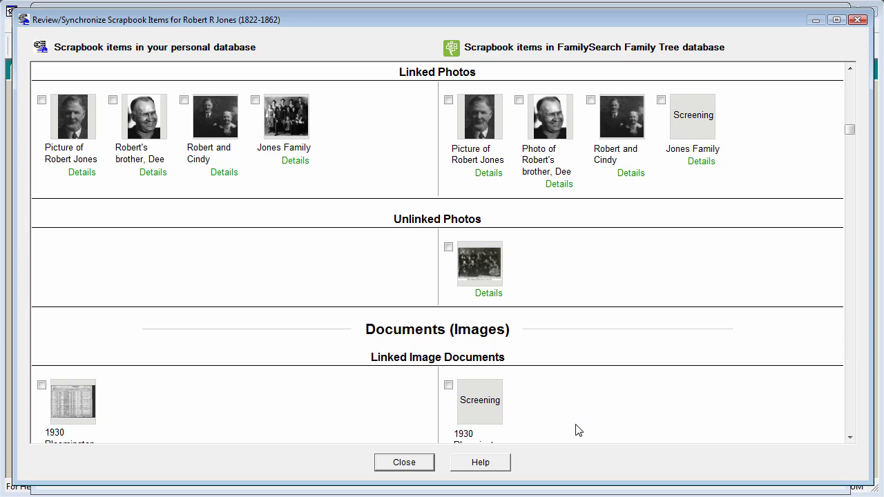
mouse_move(450, 254)
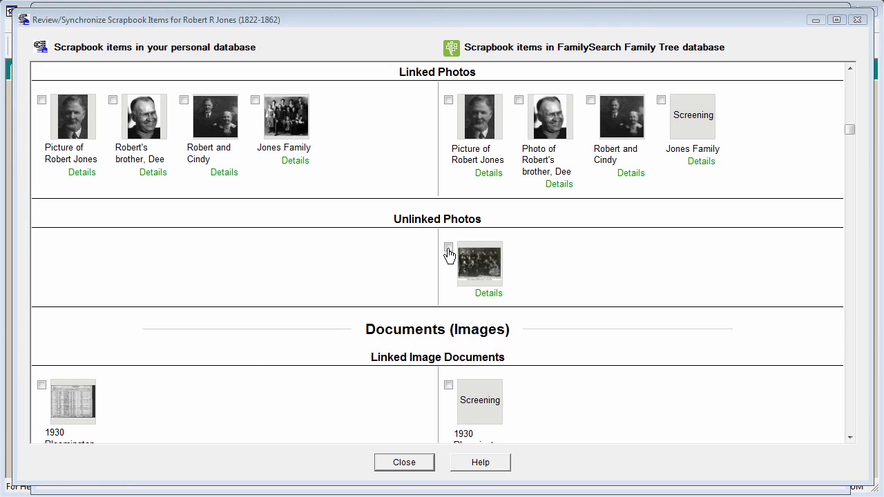
left_click(489, 293)
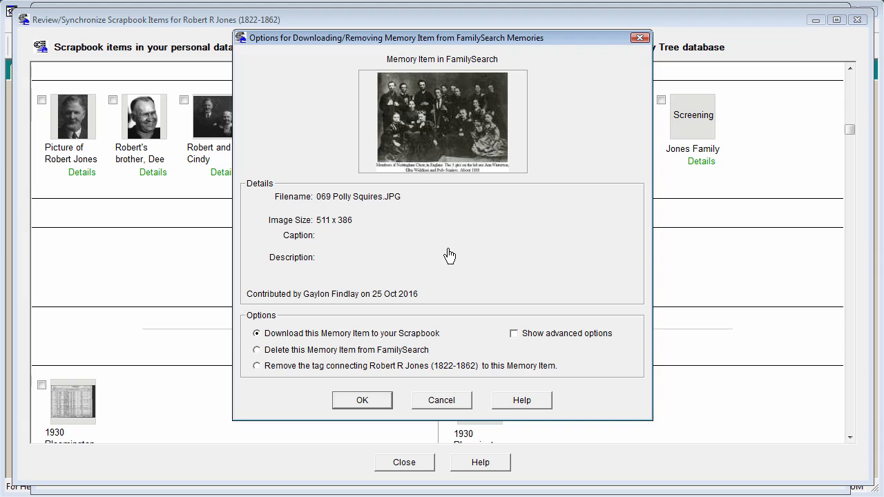
mouse_move(602, 348)
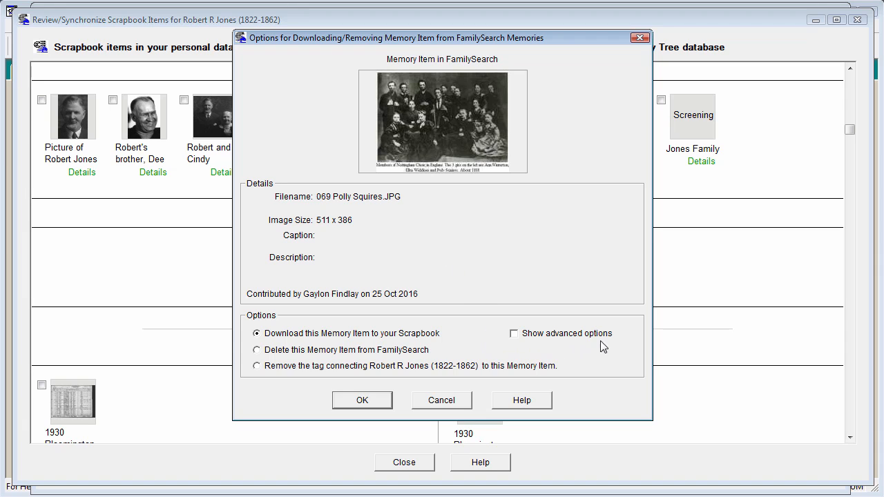
left_click(514, 333)
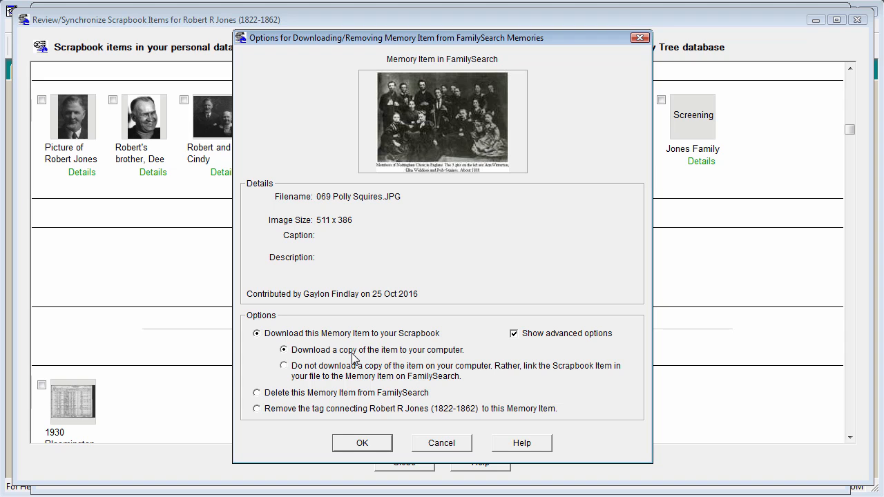
left_click(362, 442)
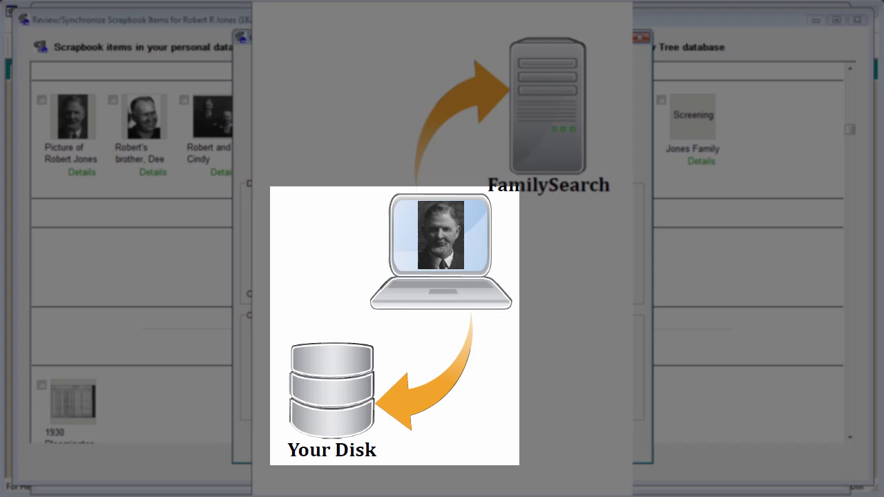